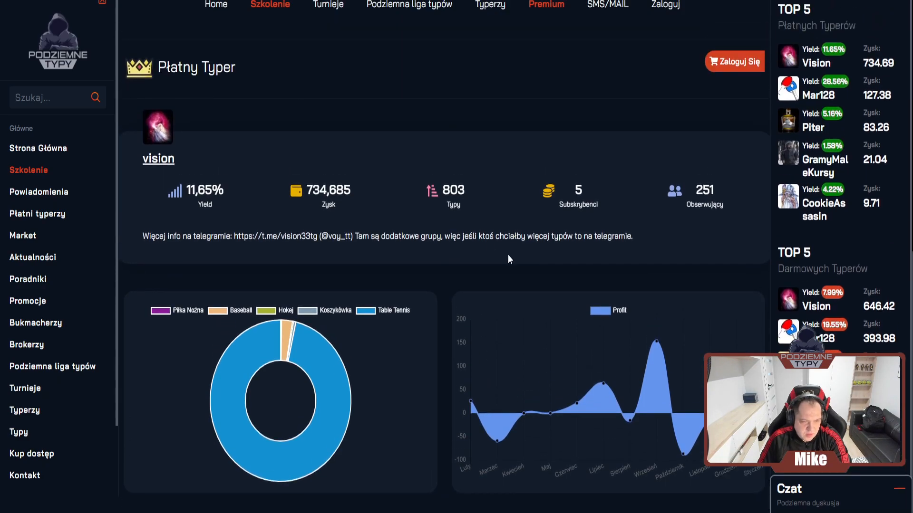
- Scroll down through vision's tipster profile statistics before moving to mar128
scroll(down, 3)
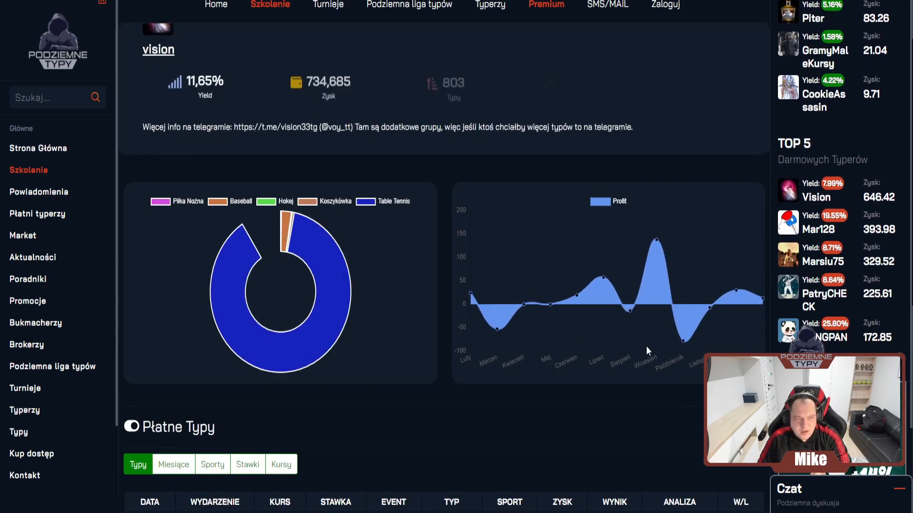
scroll(down, 3)
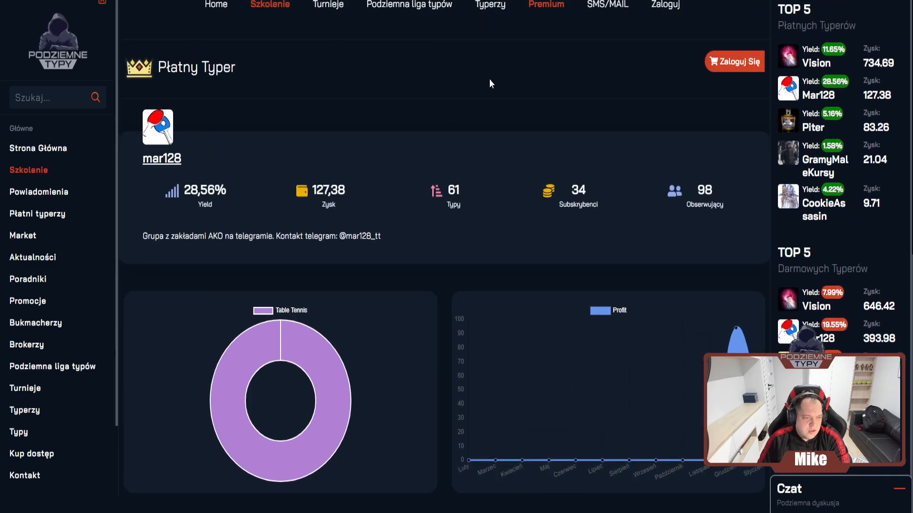
scroll(down, 3)
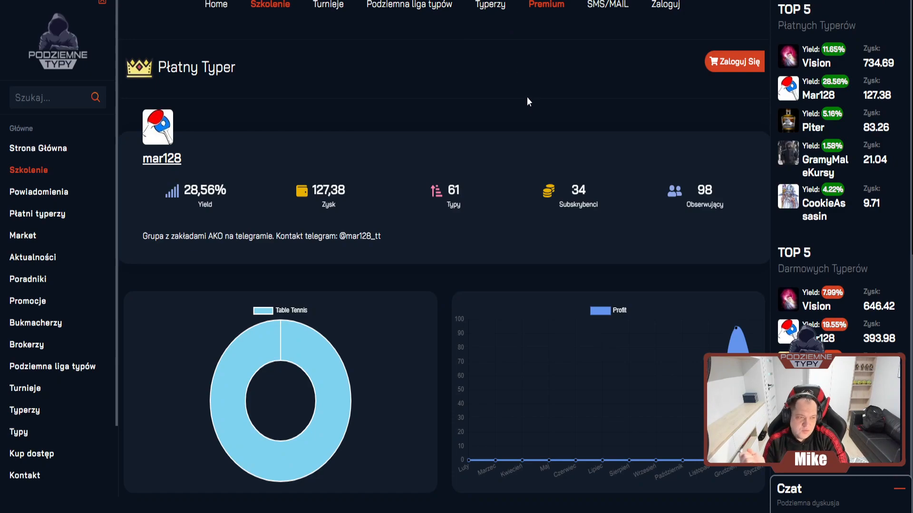
mouse_move(525, 93)
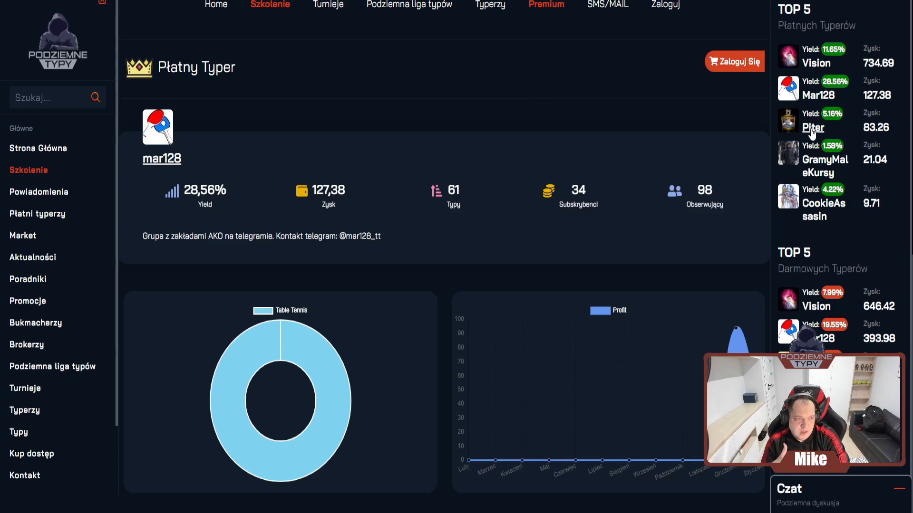
- View Piter's paid profile, then open SIATKARZ from page 2 of the tipster ranking
click(813, 127)
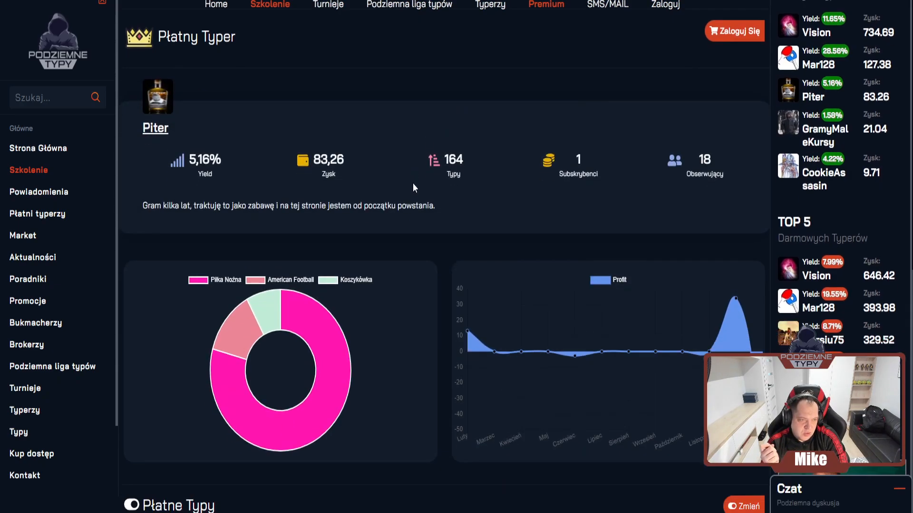
scroll(down, 3)
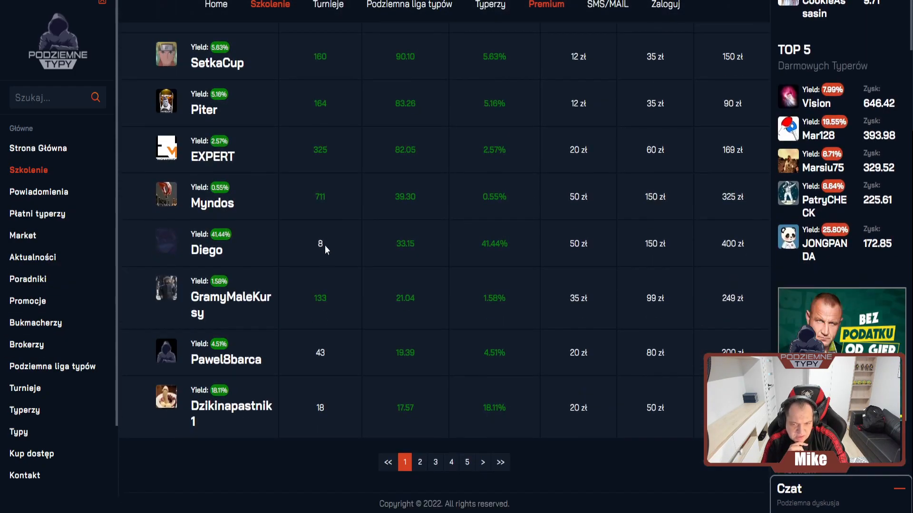
click(420, 462)
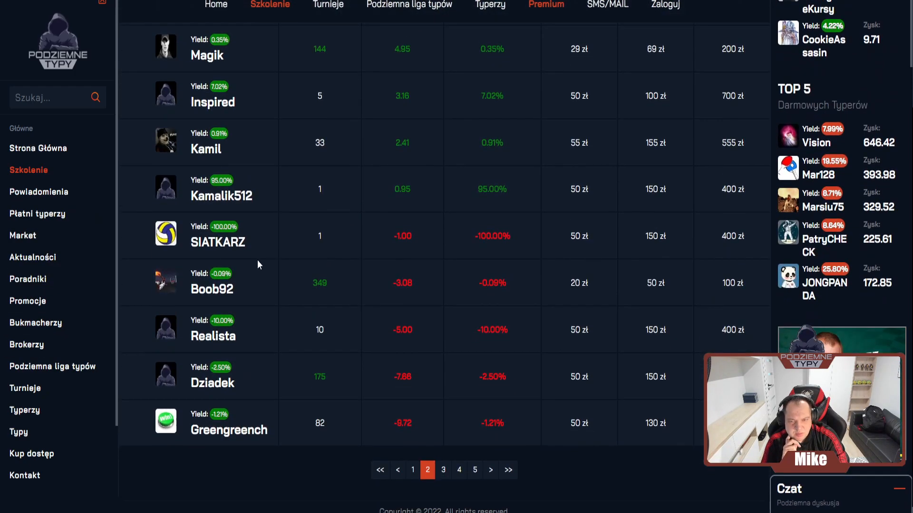
click(218, 242)
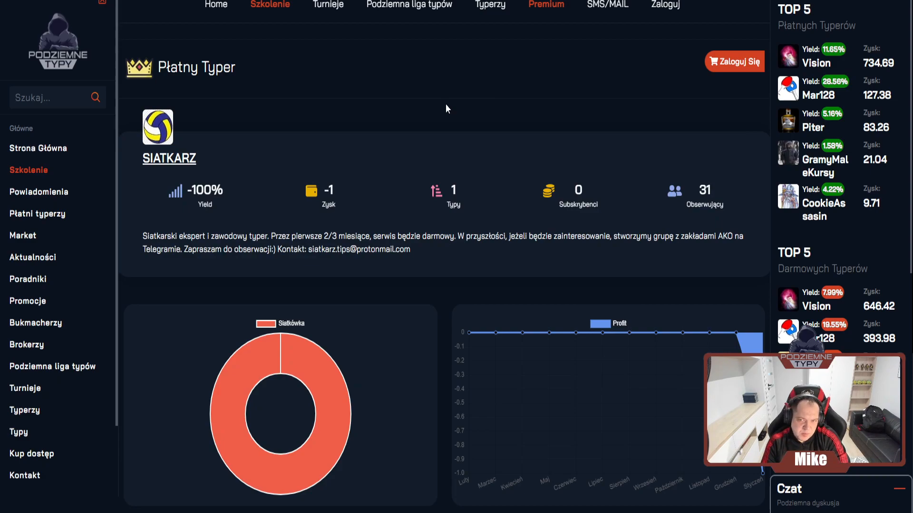
mouse_move(440, 160)
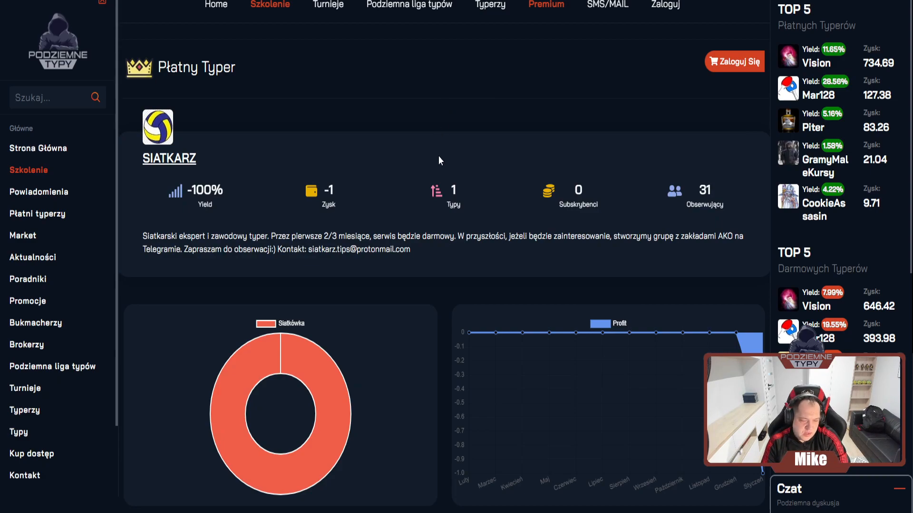
mouse_move(389, 91)
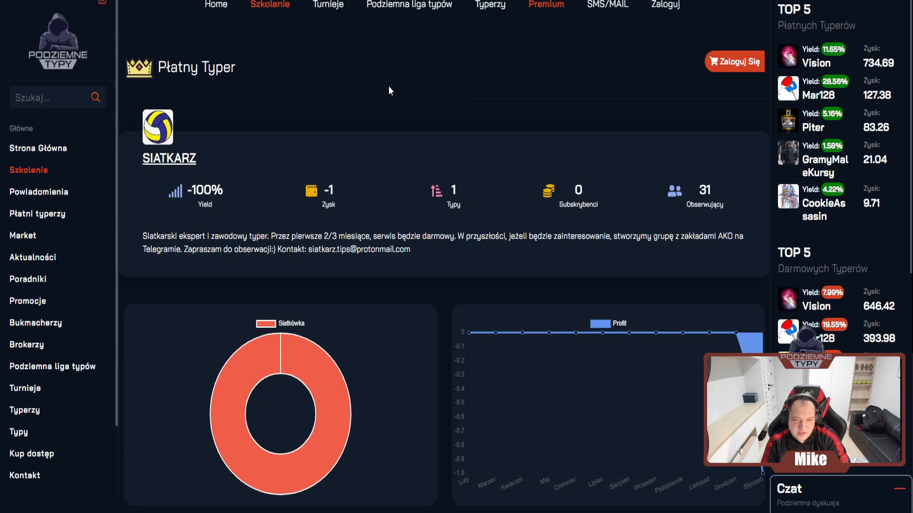
mouse_move(441, 145)
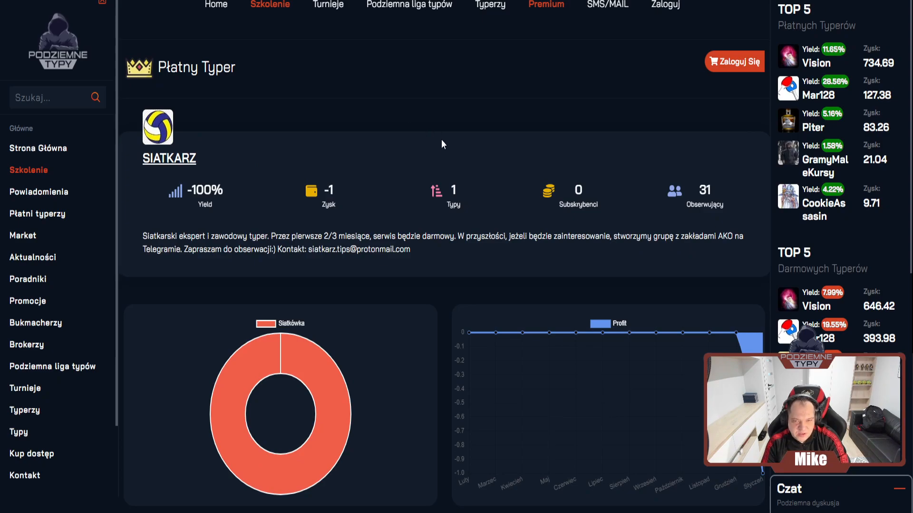
- Scroll SIATKARZ's profile to the free tips and the KS Arka Tempo Chelm vs ASPS Avia Swidnik pick
scroll(down, 3)
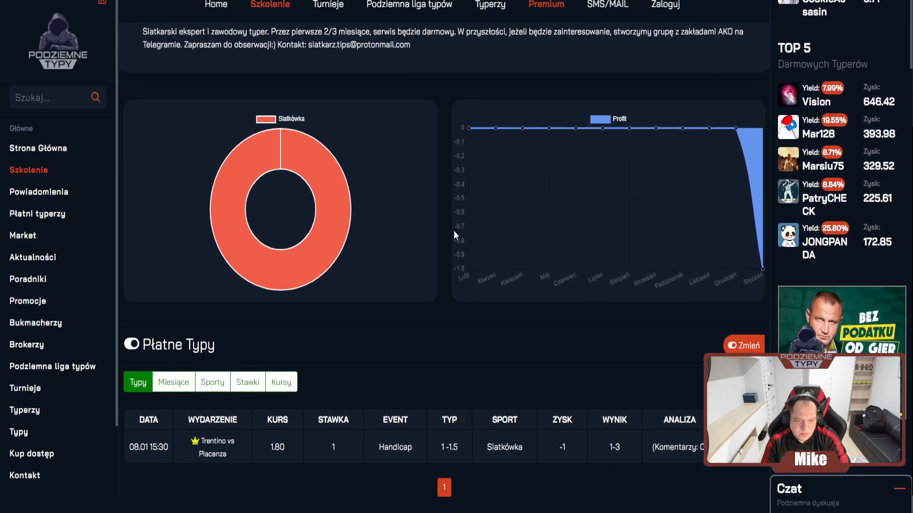
scroll(down, 3)
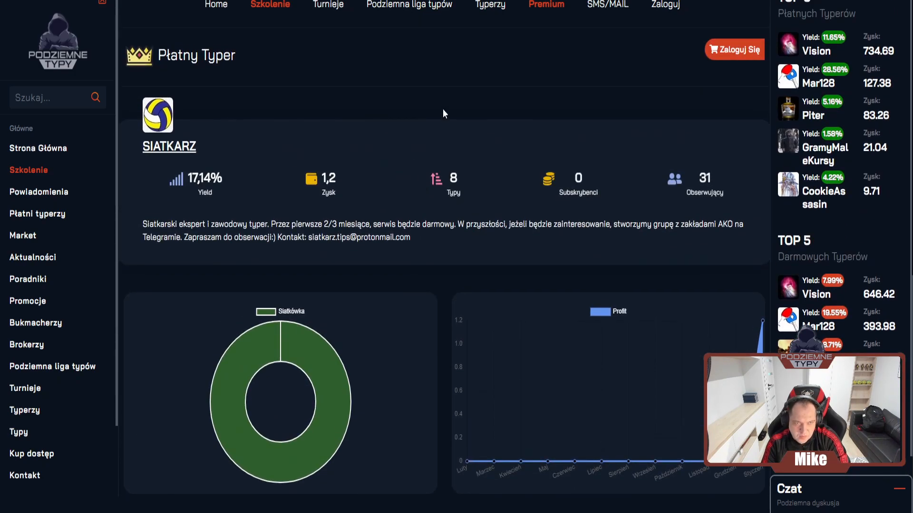
mouse_move(431, 104)
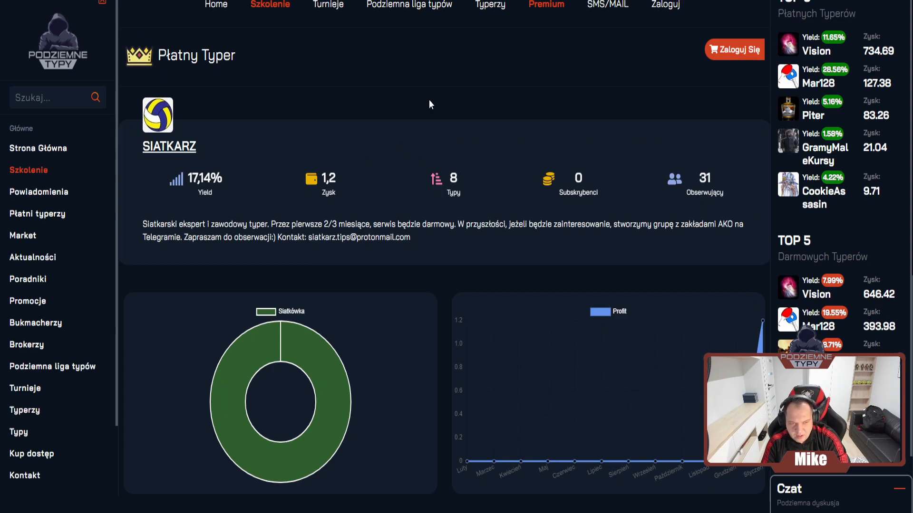
scroll(down, 3)
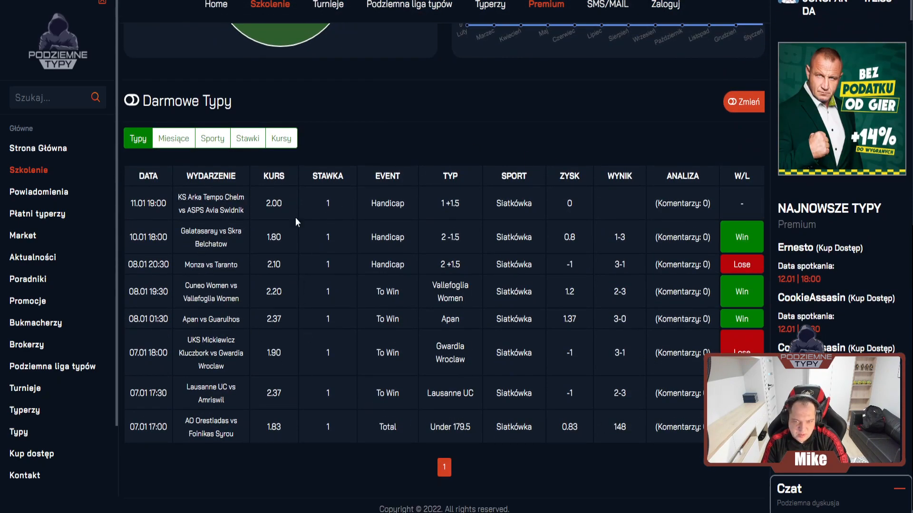
scroll(up, 3)
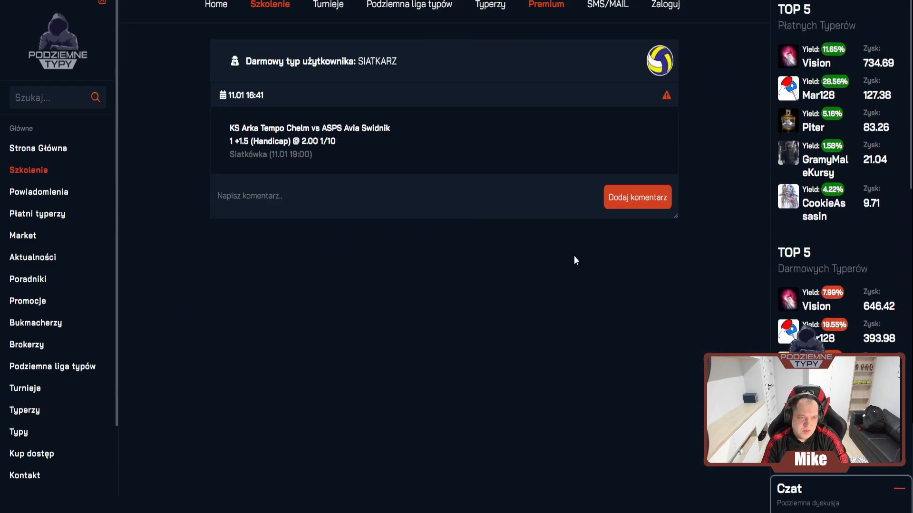
mouse_move(670, 98)
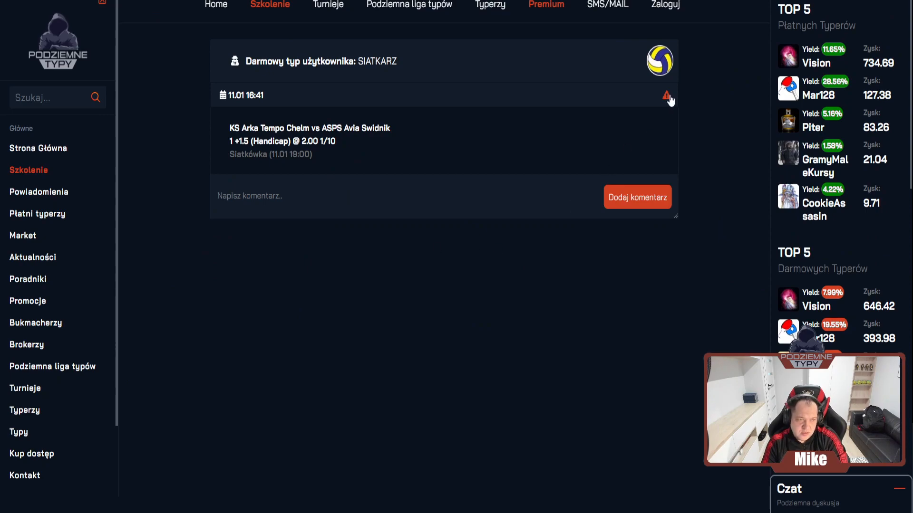
- Open and close the Zgłoszenie report form for the tip without sending it
click(667, 96)
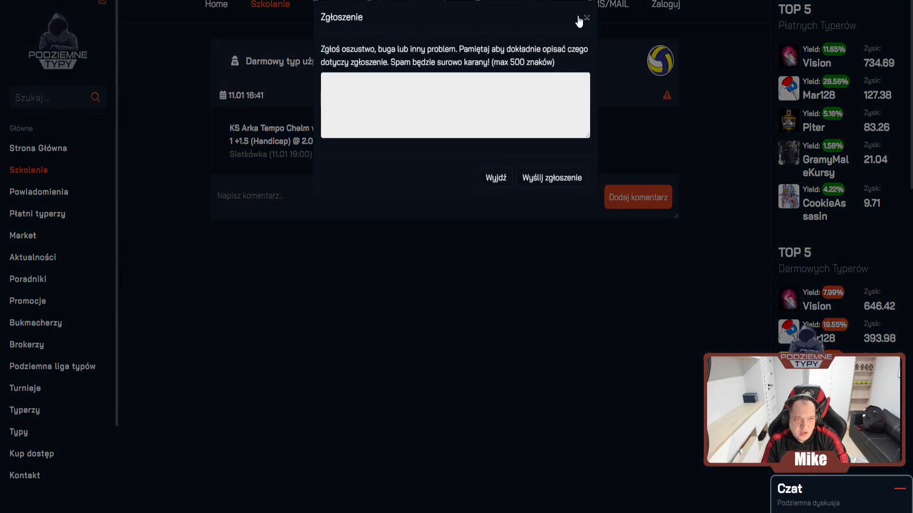
click(587, 18)
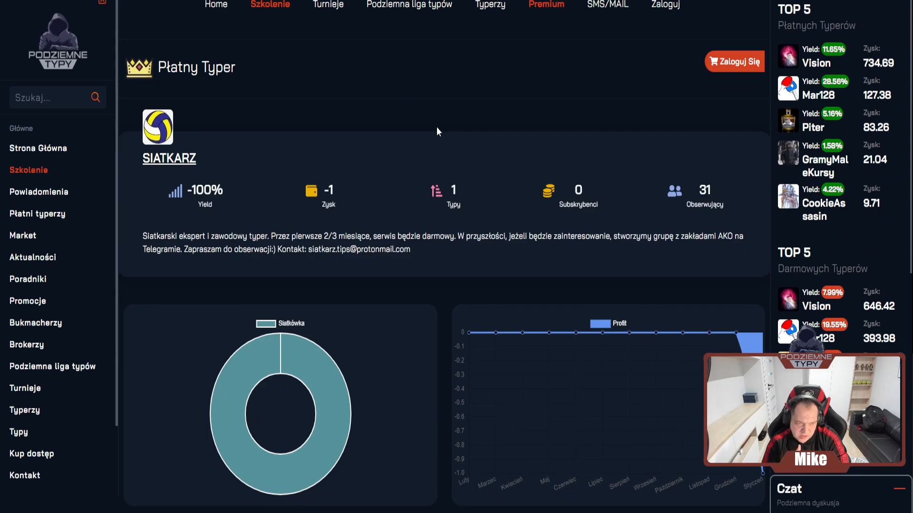
scroll(down, 3)
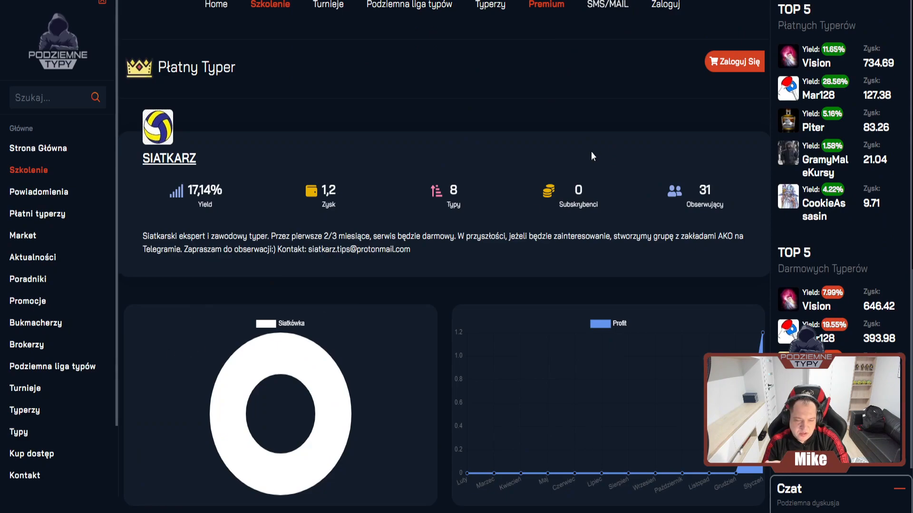
- Log in to the account and open the Powiadomienia page with mail and SMS alert status
click(734, 62)
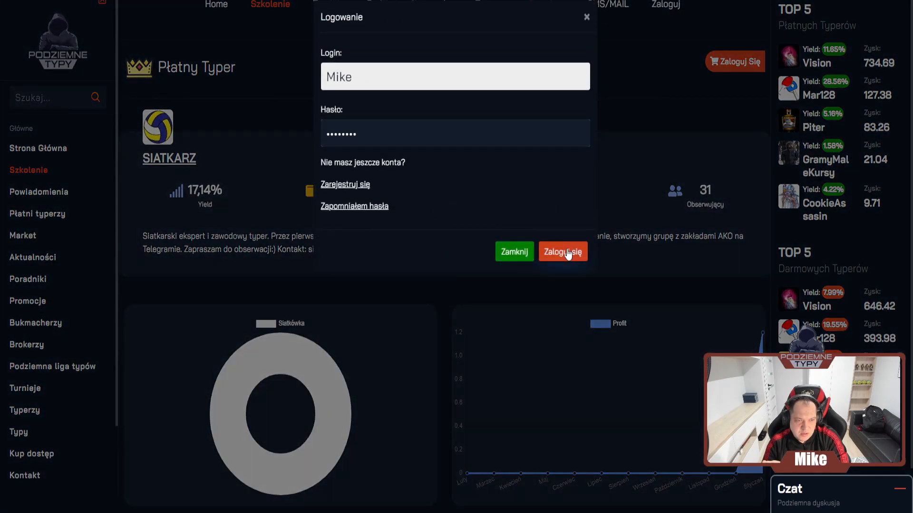
click(561, 251)
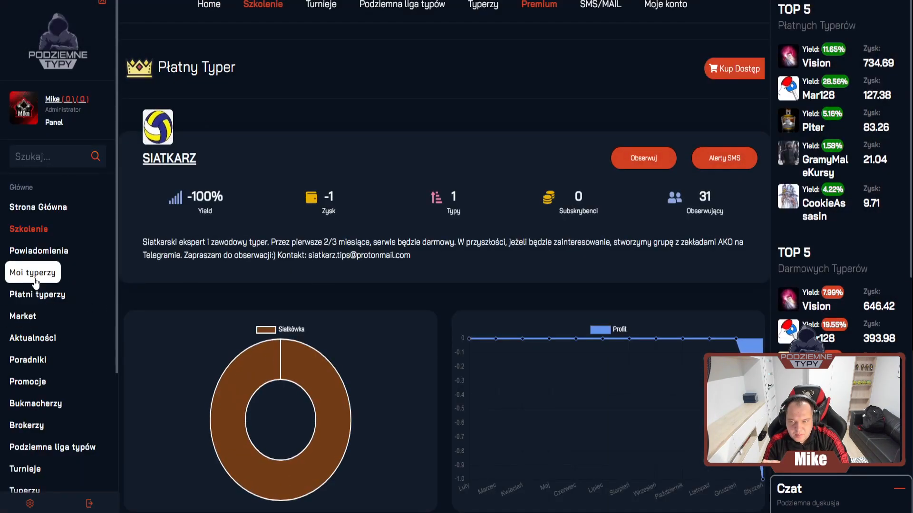
click(38, 206)
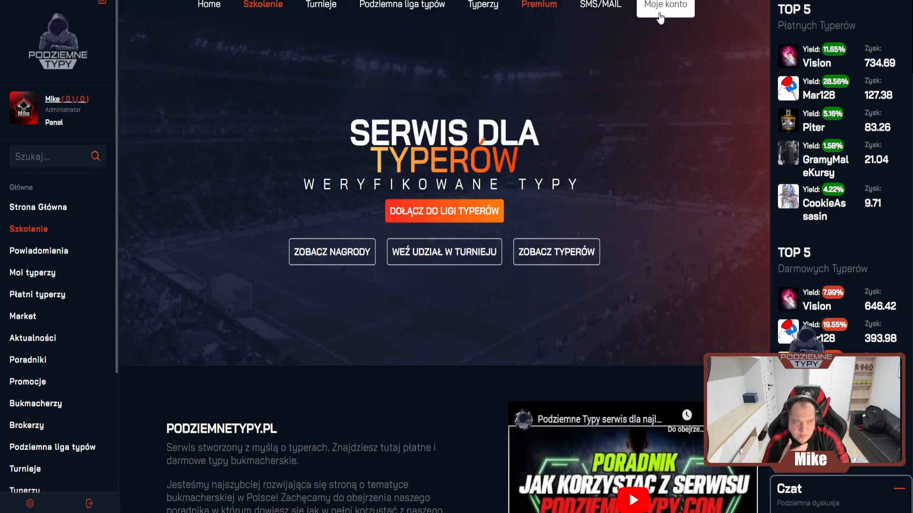
click(600, 5)
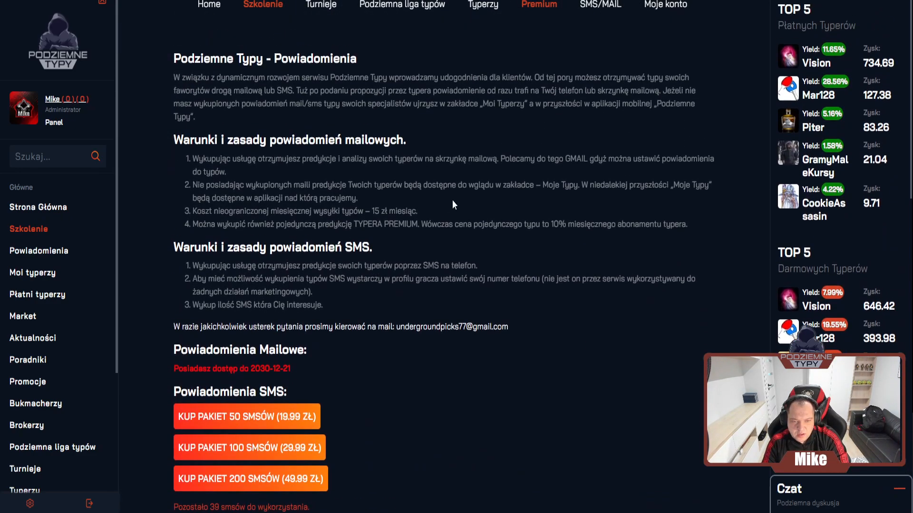
mouse_move(454, 178)
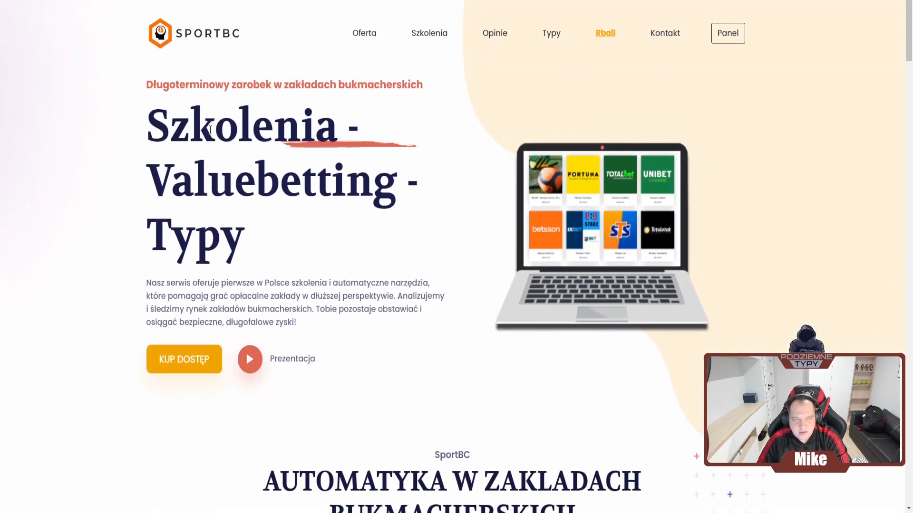
- Scroll the SportBC homepage past VIP Telegram groups, opening the public betting statistics on the way
scroll(down, 3)
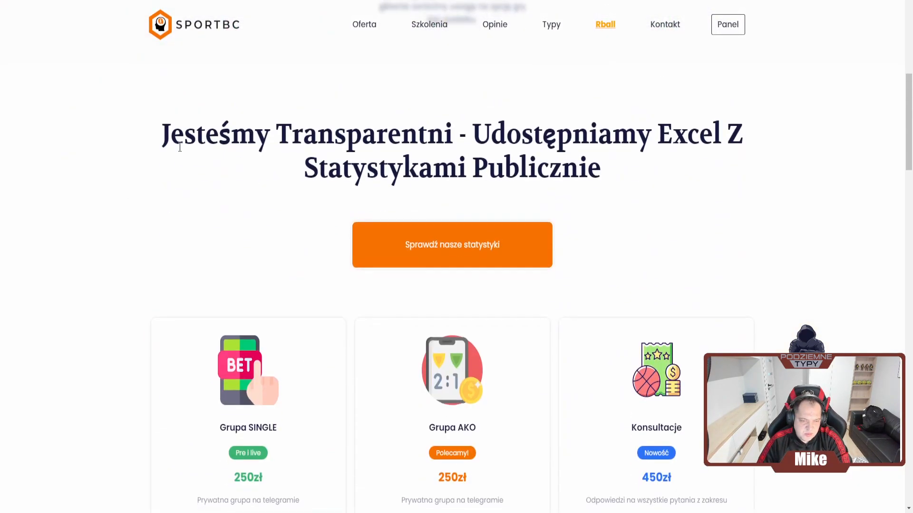
scroll(down, 3)
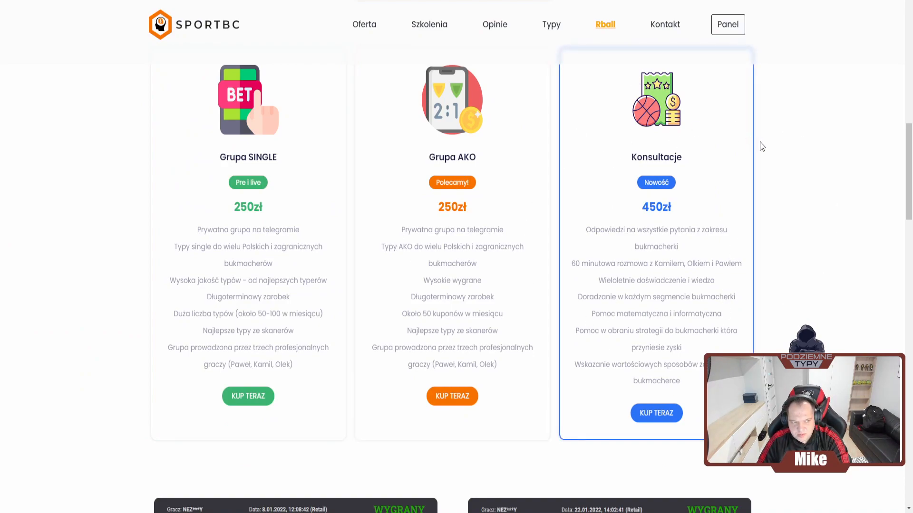
mouse_move(780, 151)
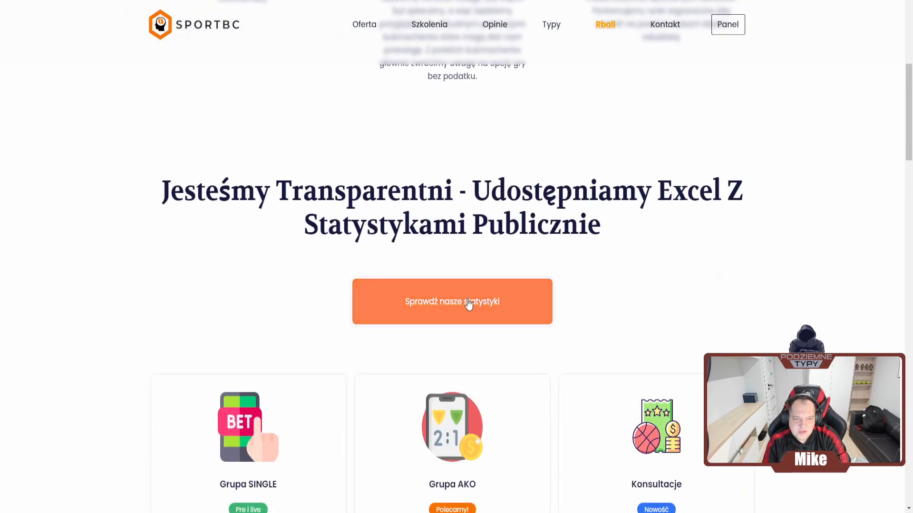
click(452, 301)
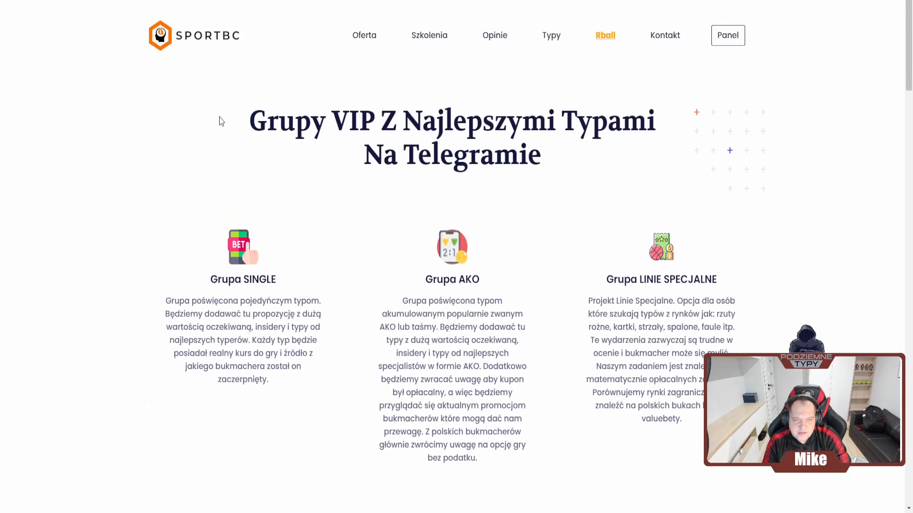
scroll(down, 3)
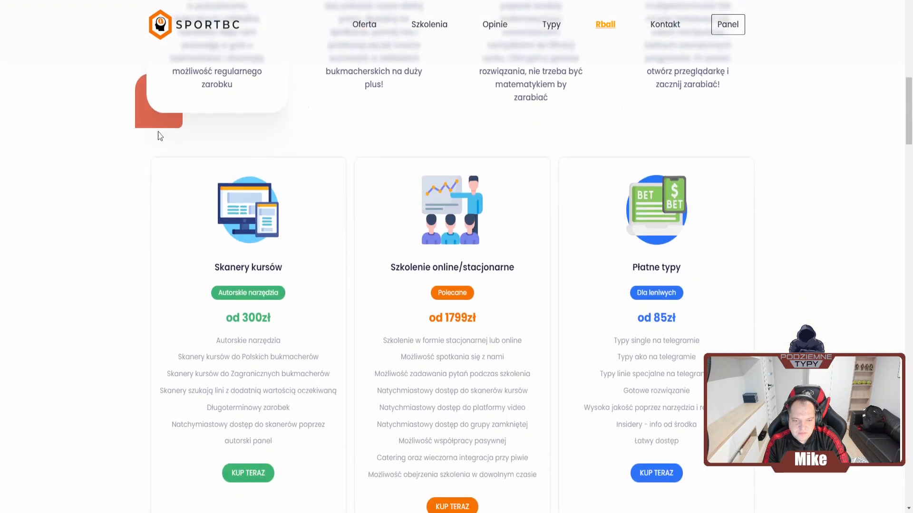
scroll(down, 3)
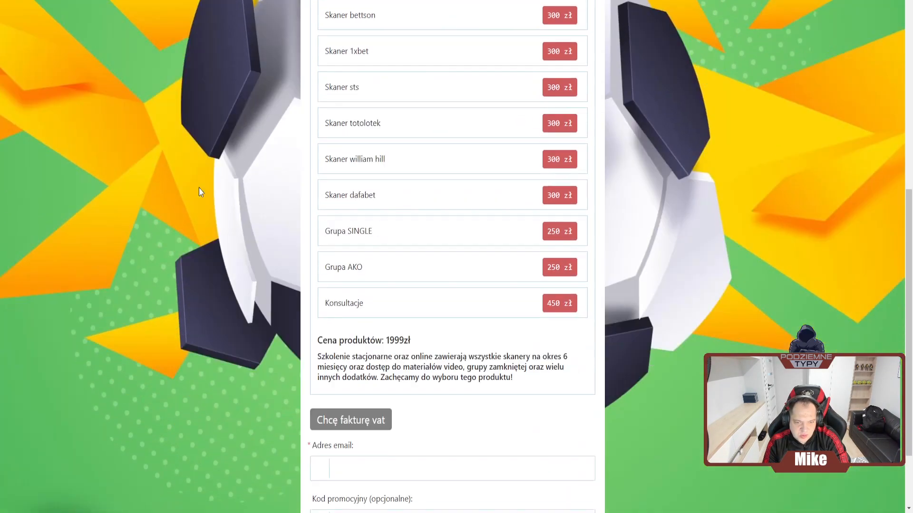
- Scroll the order price list up to Szkolenie stacjonarne at 1999 zł and online at 1799 zł
scroll(up, 3)
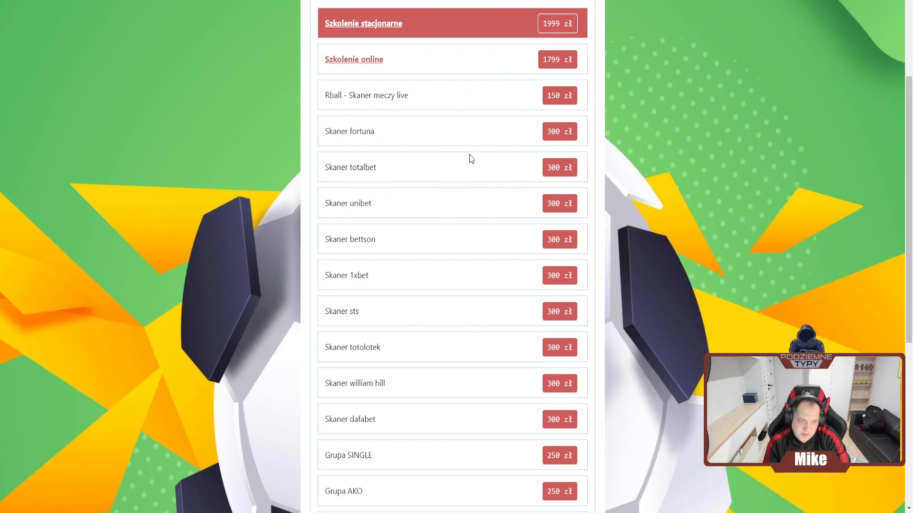
mouse_move(267, 162)
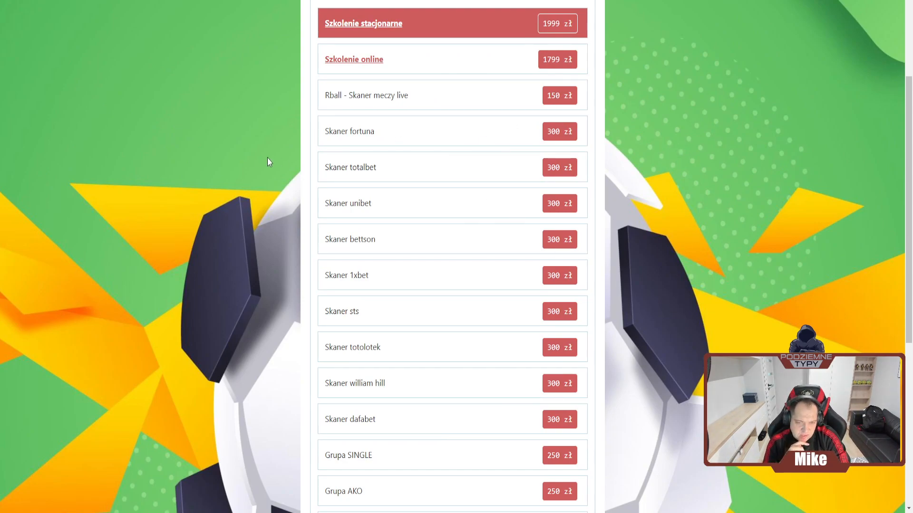
mouse_move(225, 99)
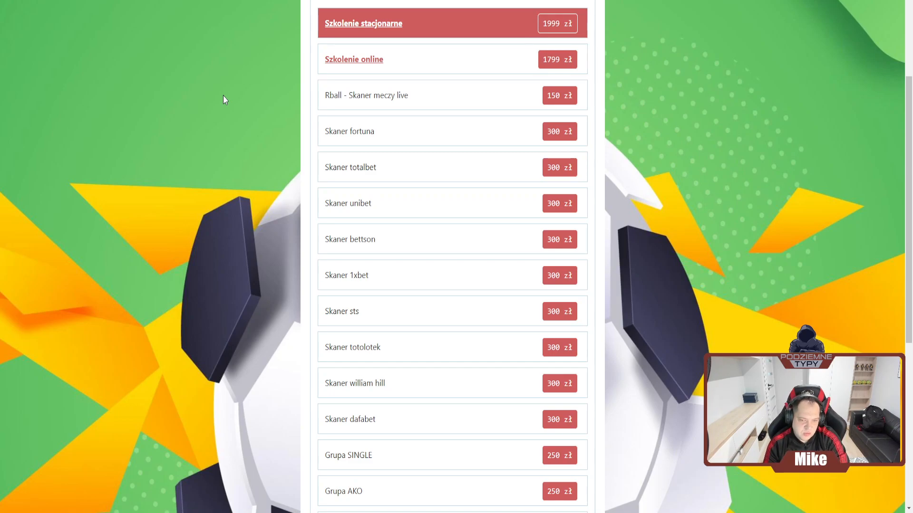
mouse_move(151, 158)
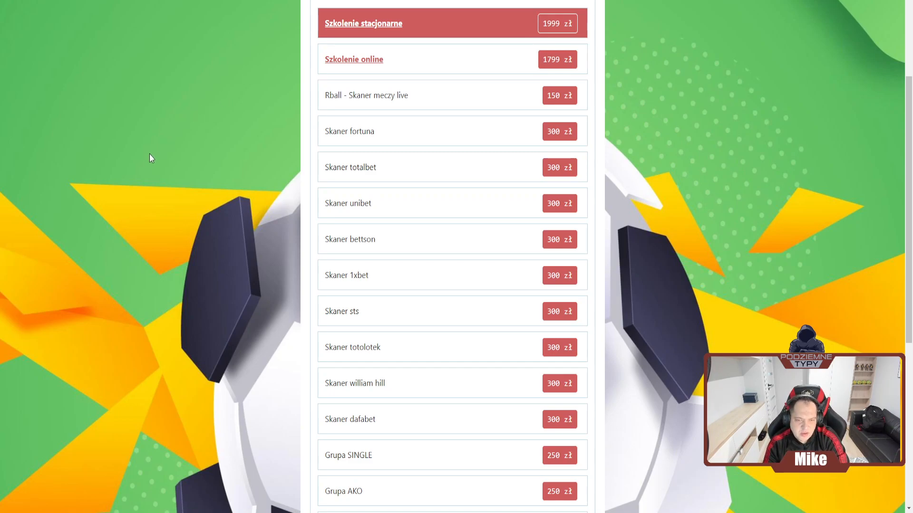
mouse_move(149, 140)
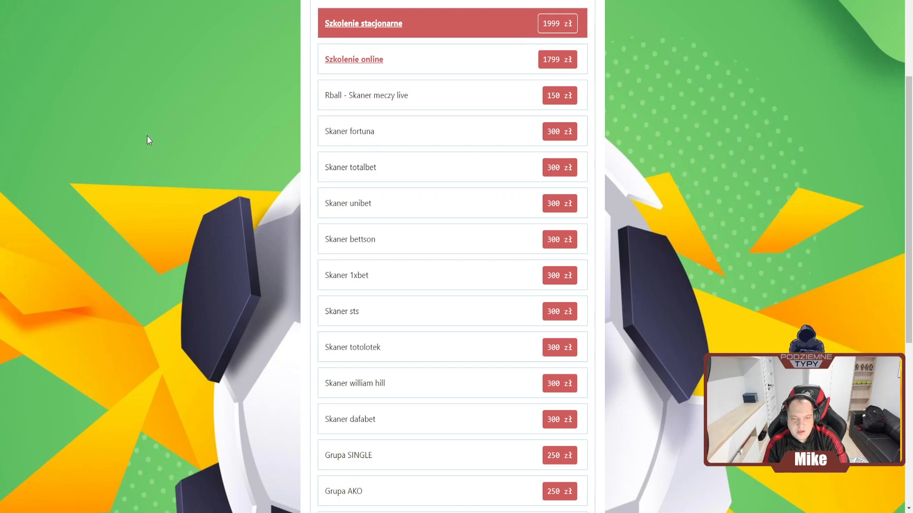
mouse_move(124, 211)
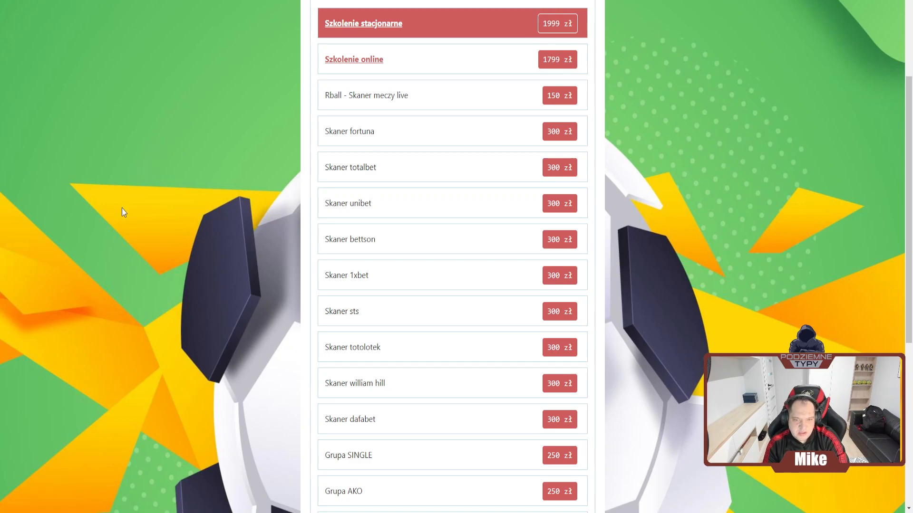
mouse_move(111, 106)
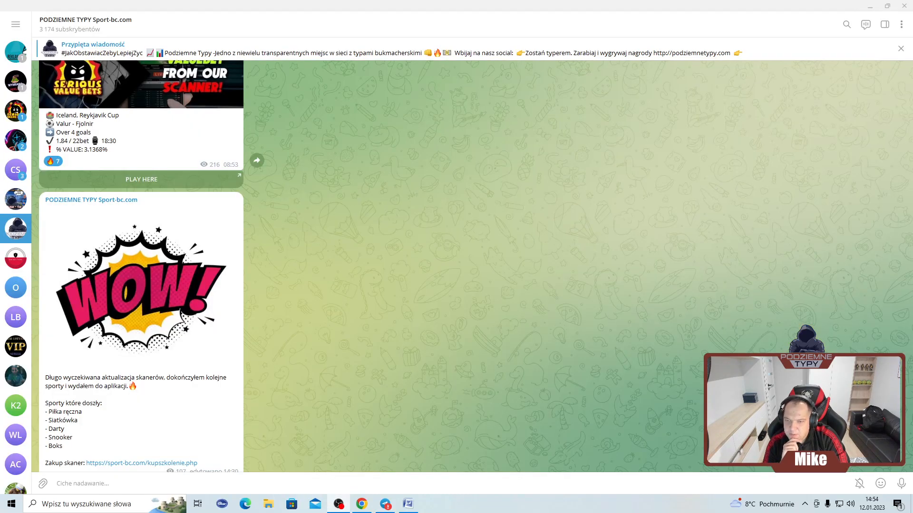
- Scroll the PODZIEMNE TYPY Sport-bc.com channel to the scanner update and 200% bonus posts
scroll(down, 3)
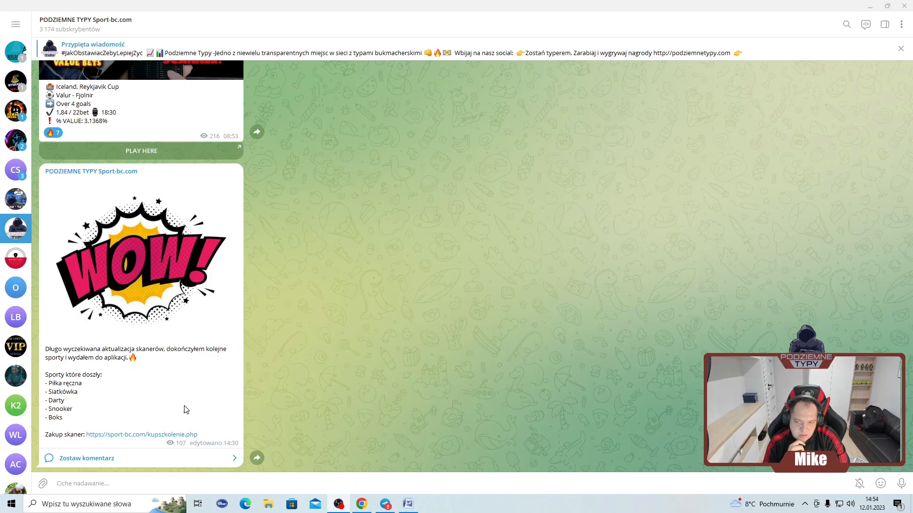
mouse_move(319, 373)
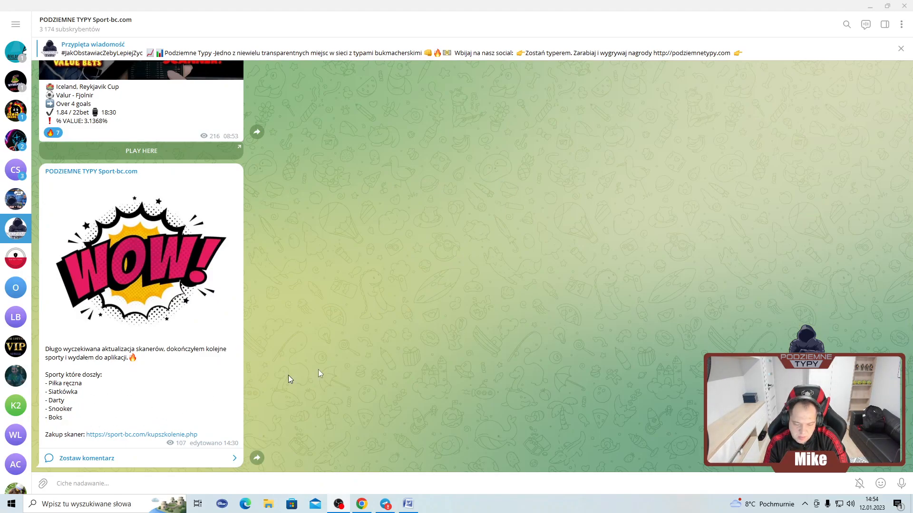
mouse_move(416, 355)
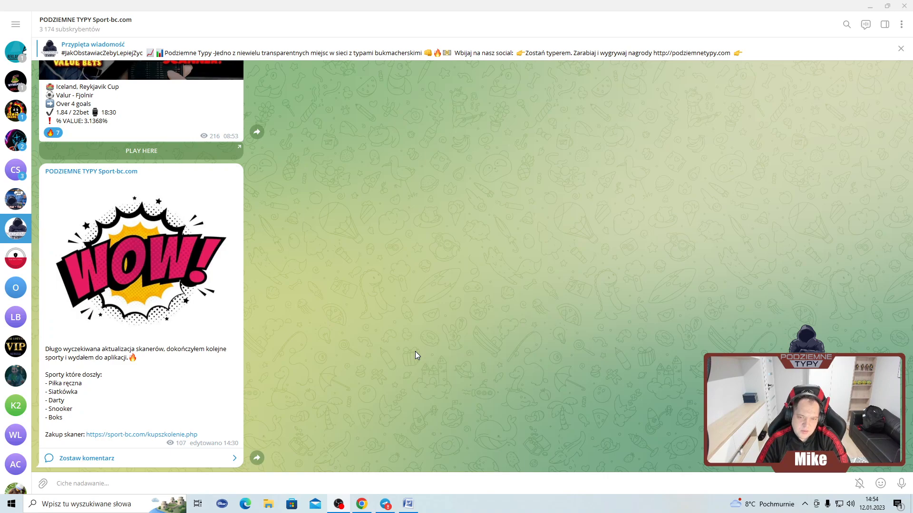
mouse_move(414, 311)
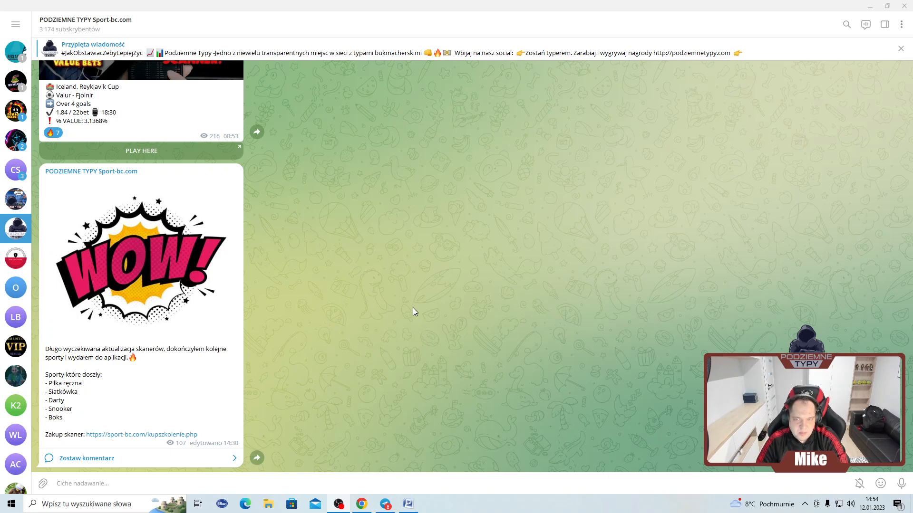
mouse_move(374, 324)
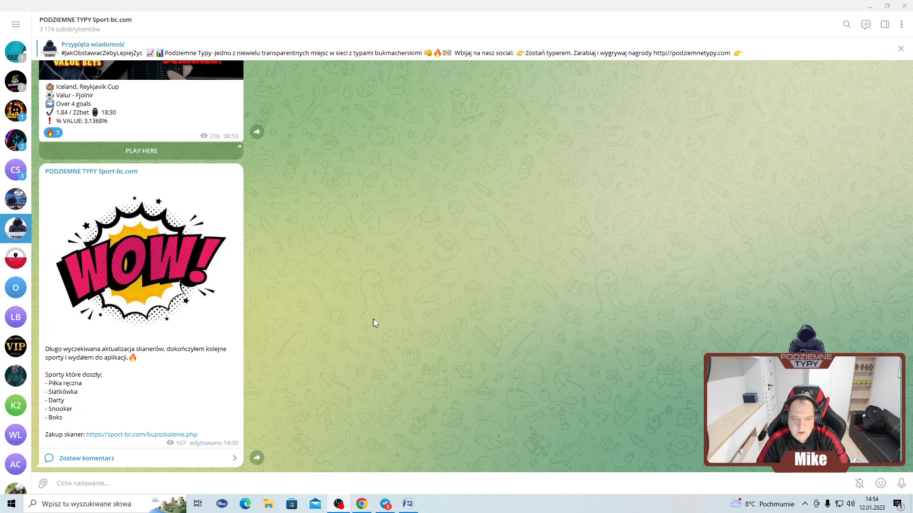
mouse_move(413, 319)
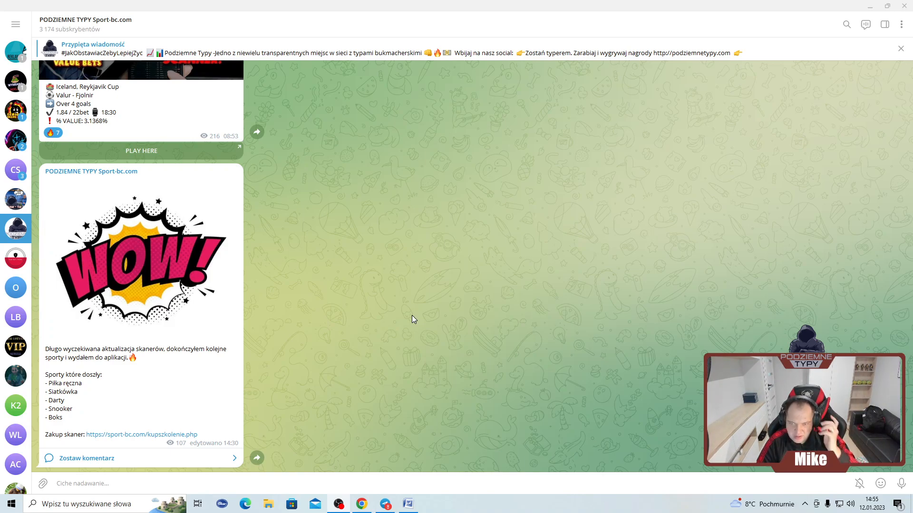
mouse_move(376, 309)
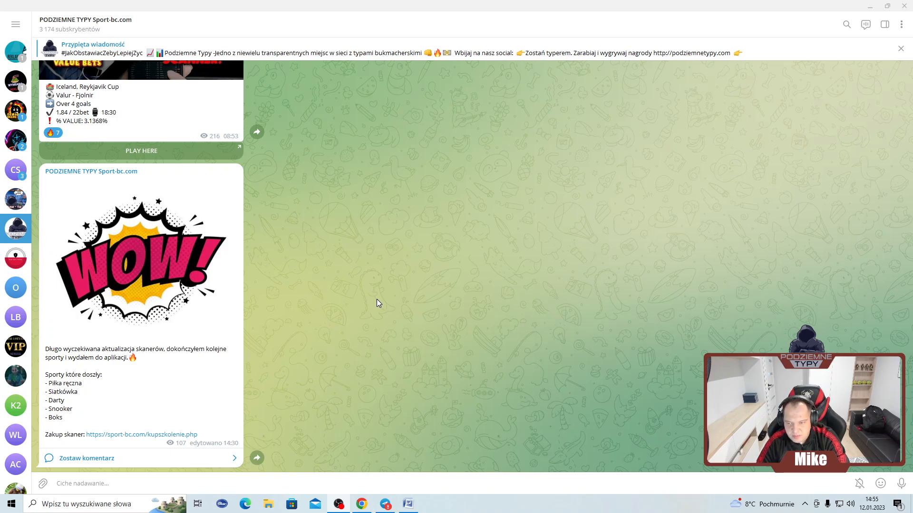
mouse_move(353, 298)
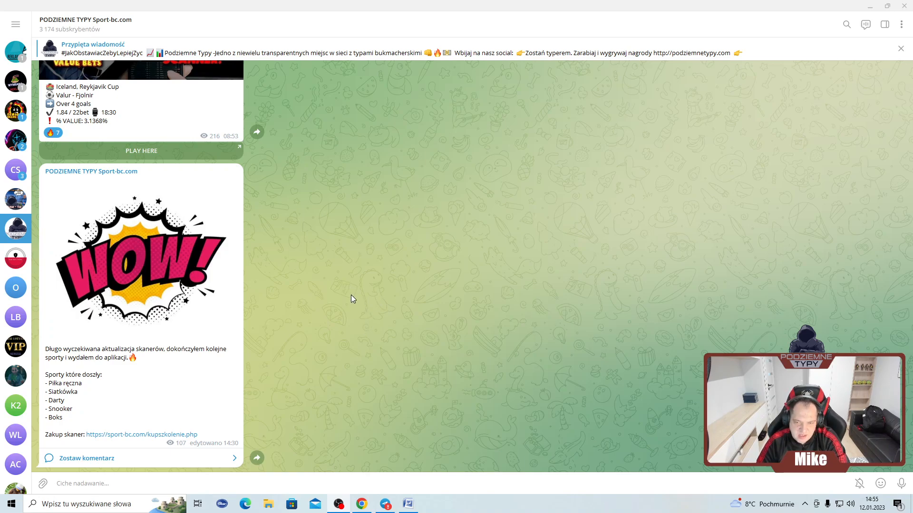
mouse_move(338, 278)
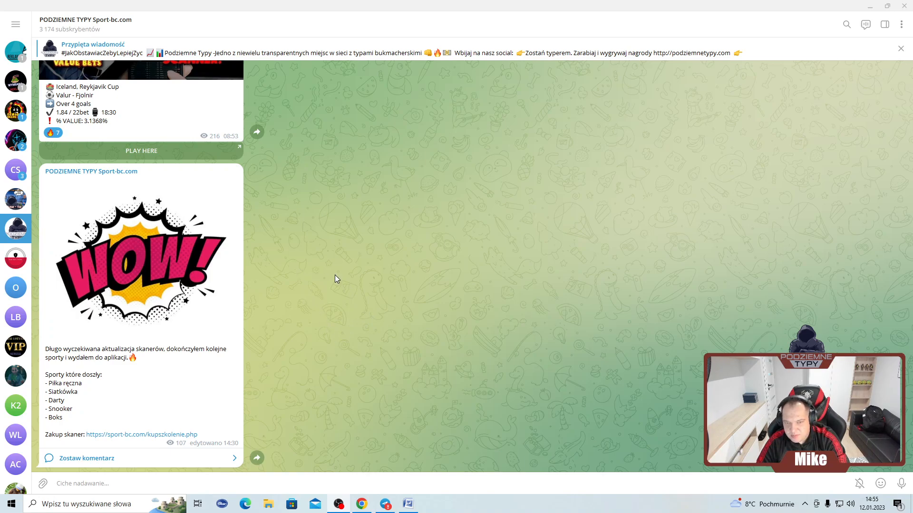
mouse_move(355, 296)
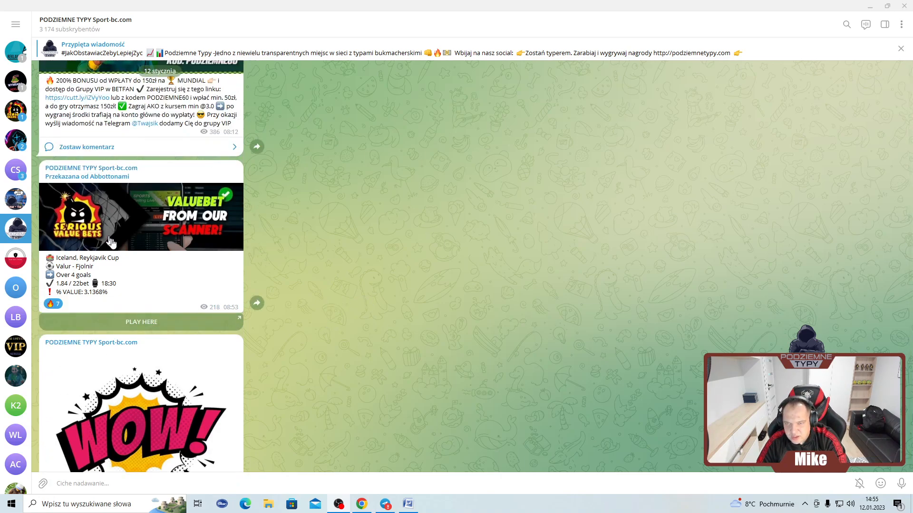
mouse_move(351, 285)
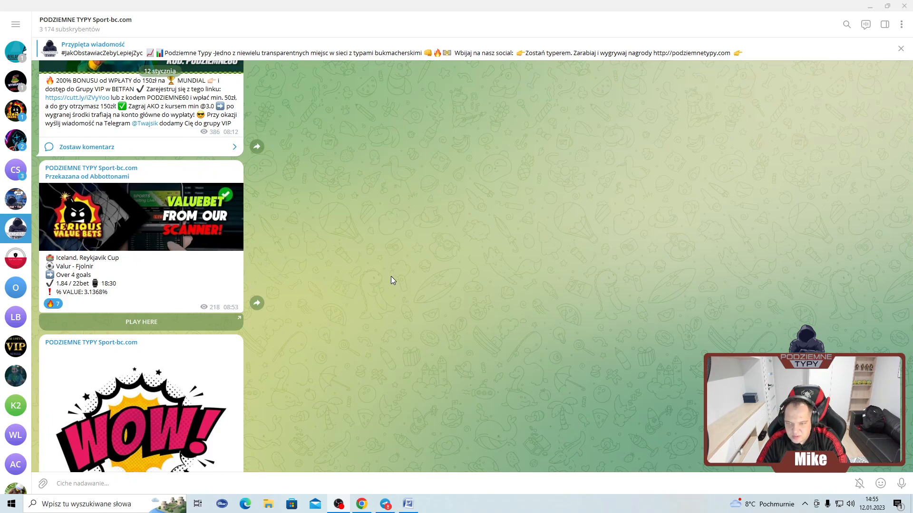
mouse_move(394, 275)
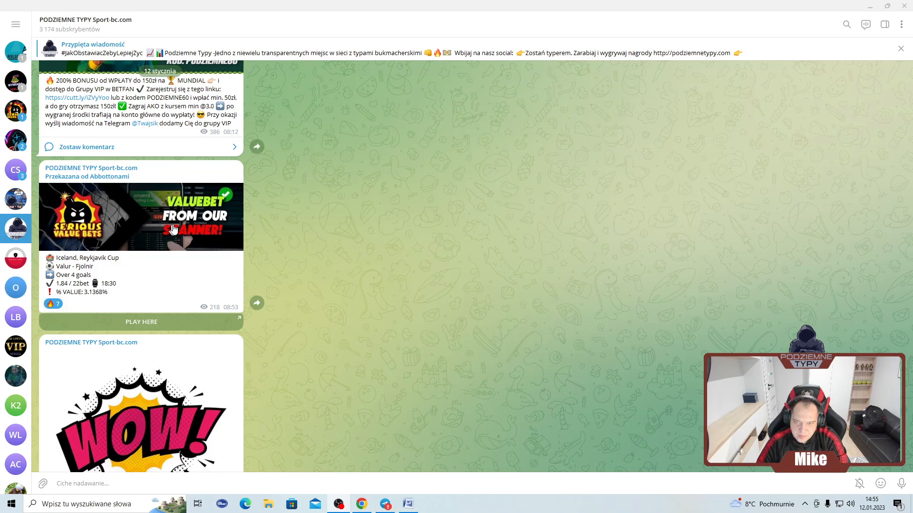
- Scroll the channel past mar128 stats posts to the 10 January Galatasaray–Skra Bełchatów tip and coupon table
scroll(down, 3)
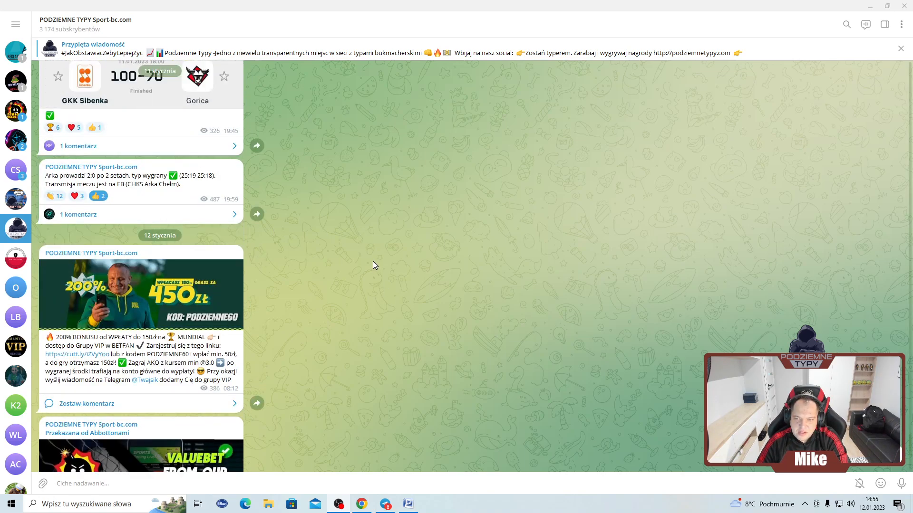
scroll(down, 3)
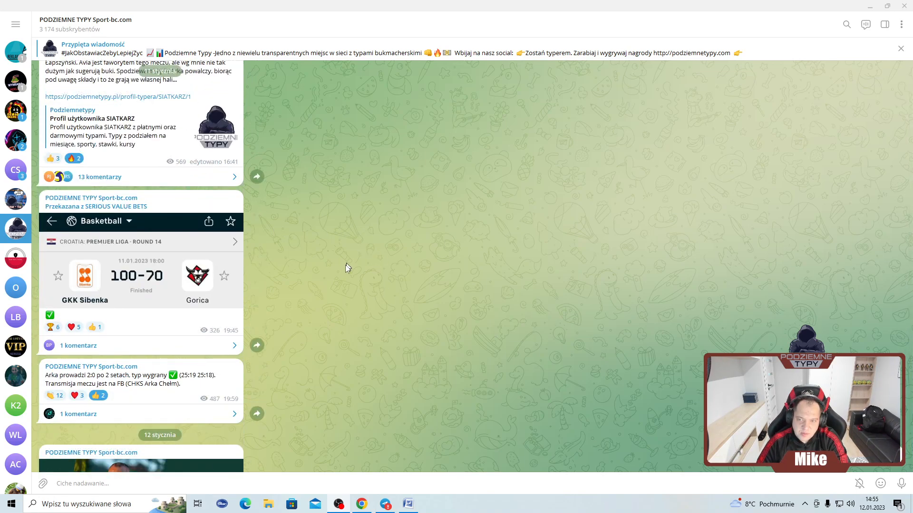
scroll(down, 3)
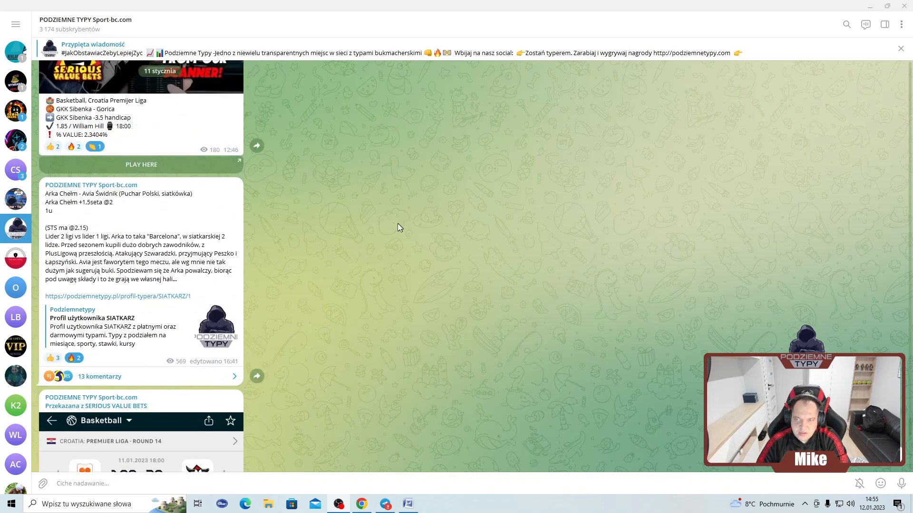
scroll(down, 3)
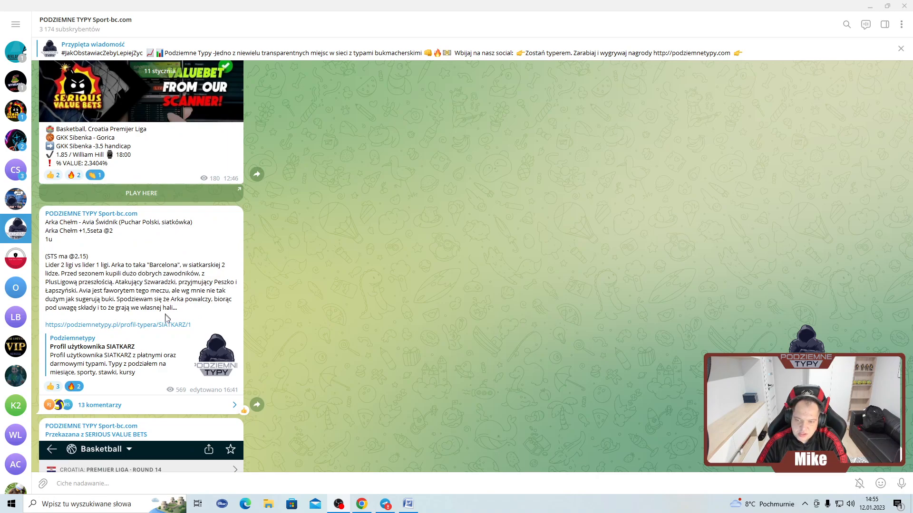
mouse_move(85, 247)
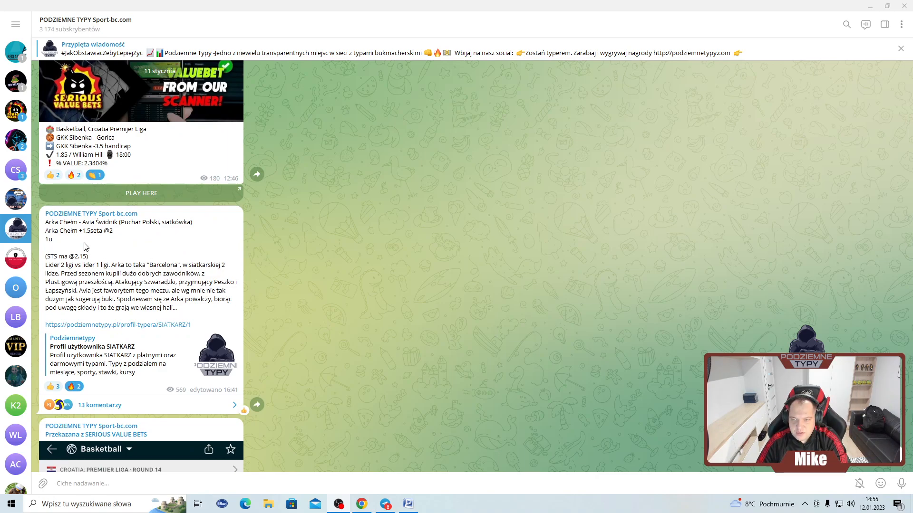
scroll(down, 3)
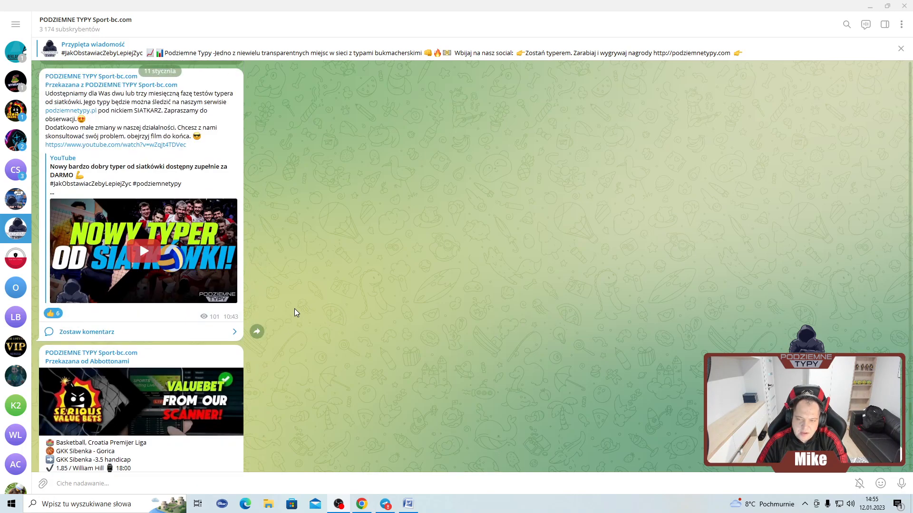
scroll(down, 3)
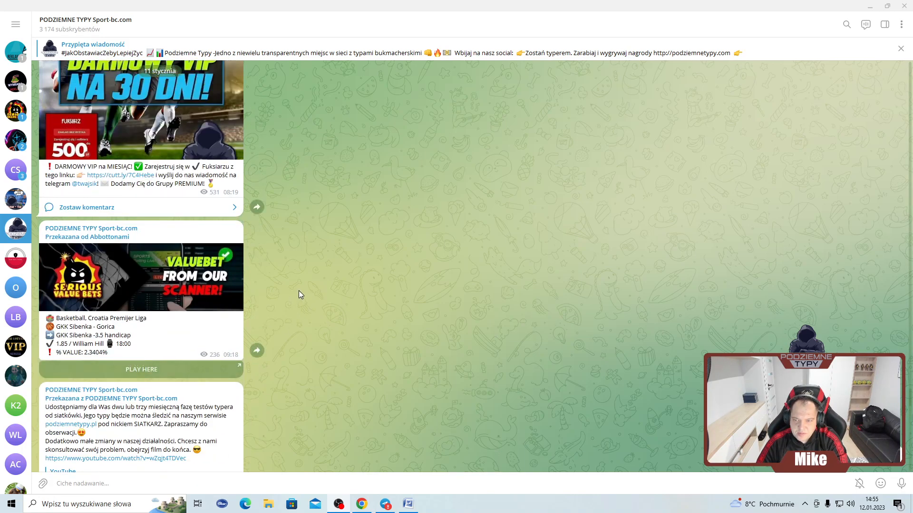
scroll(down, 3)
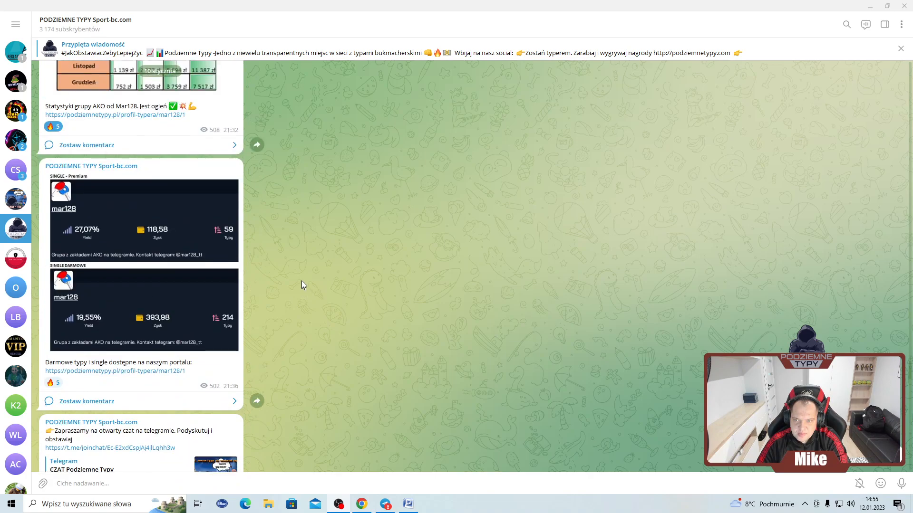
scroll(down, 3)
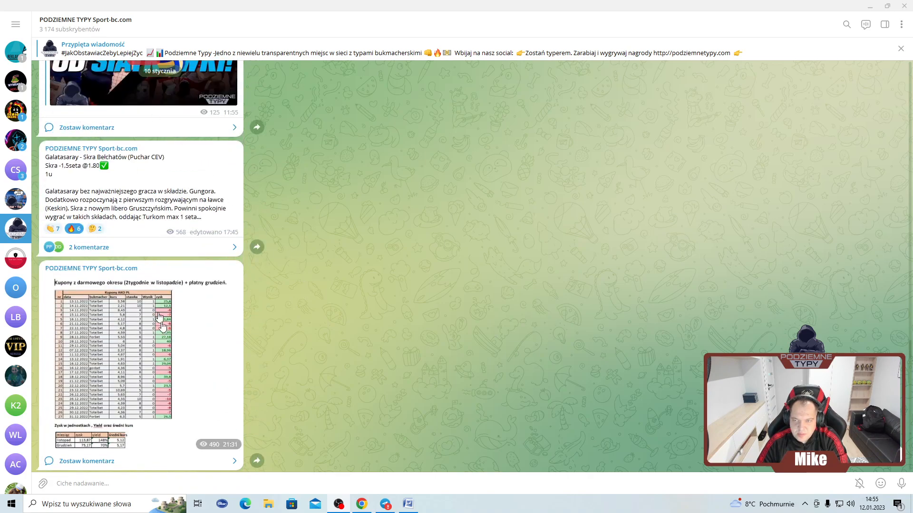
scroll(down, 3)
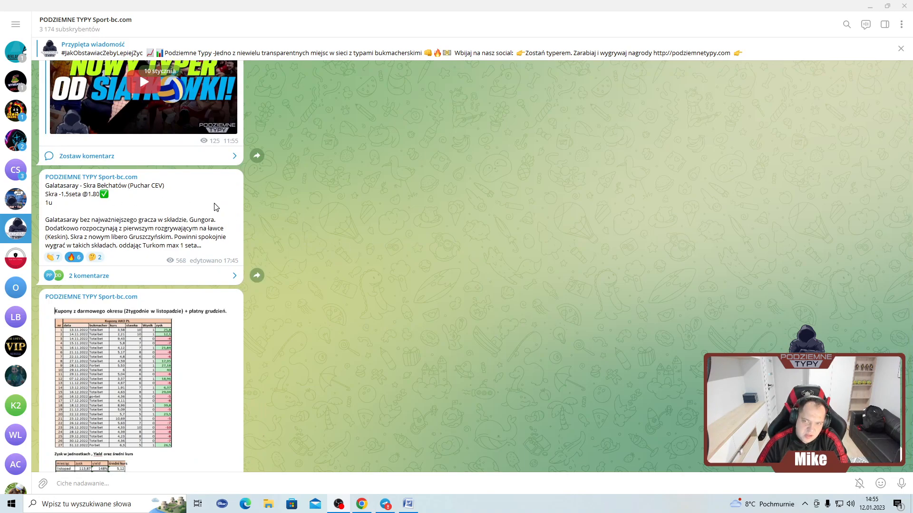
mouse_move(415, 231)
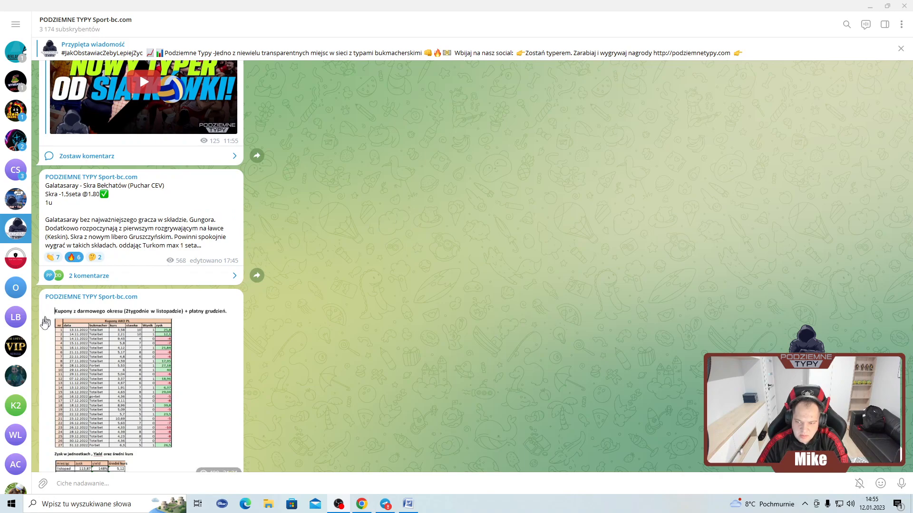
- Scroll the chat sidebar down to further channels, reaching SERIOUS VALUE BETS early-January posts
scroll(down, 3)
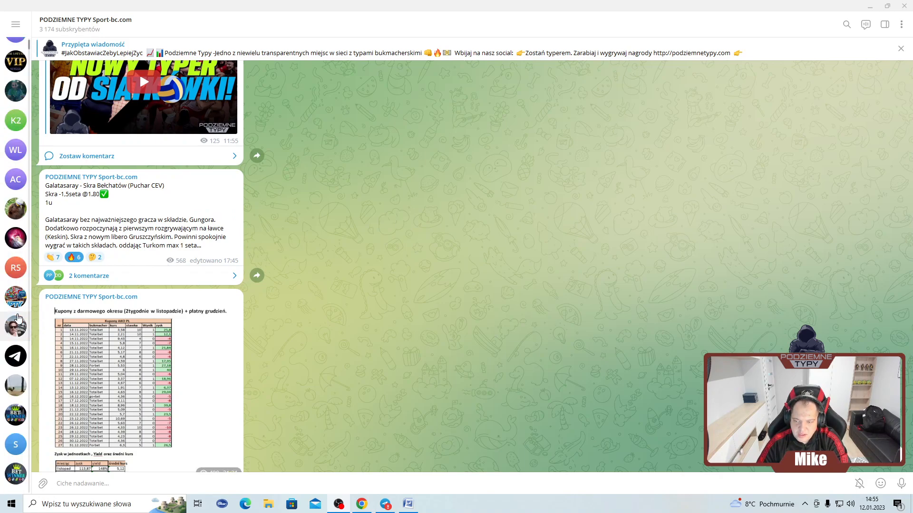
scroll(down, 3)
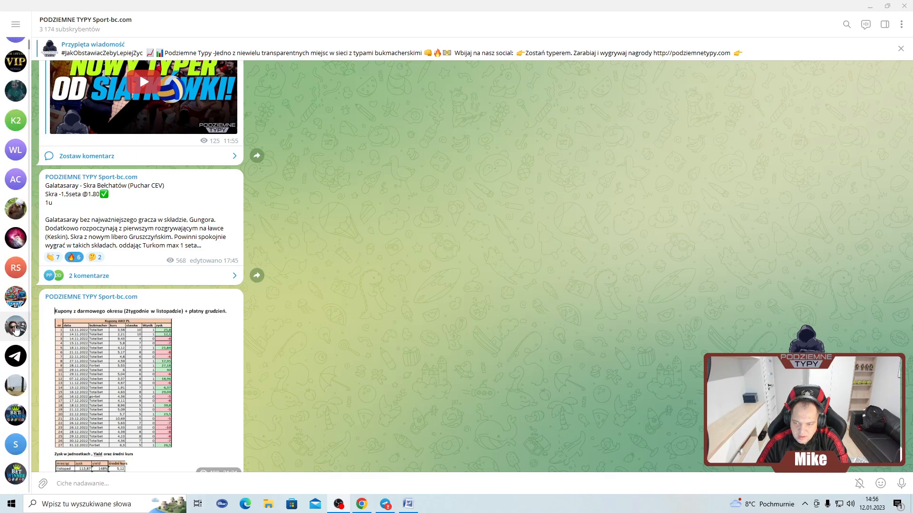
scroll(down, 3)
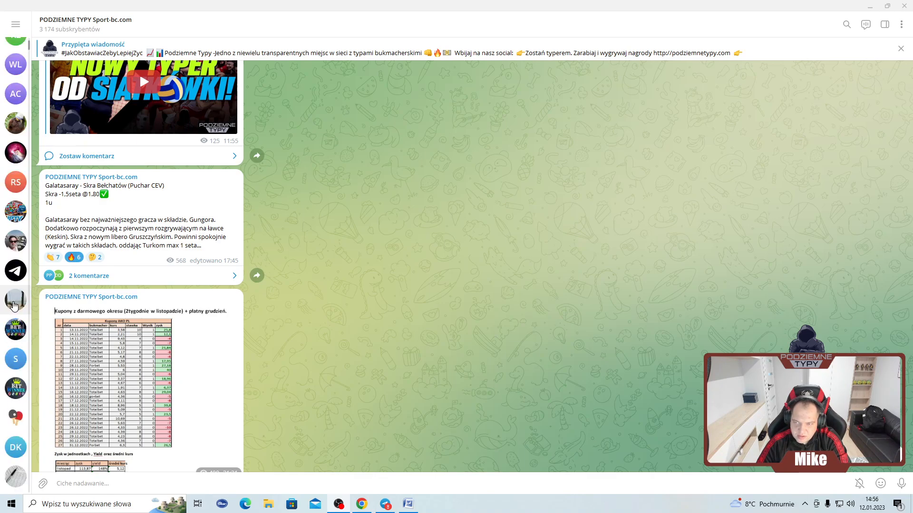
scroll(down, 3)
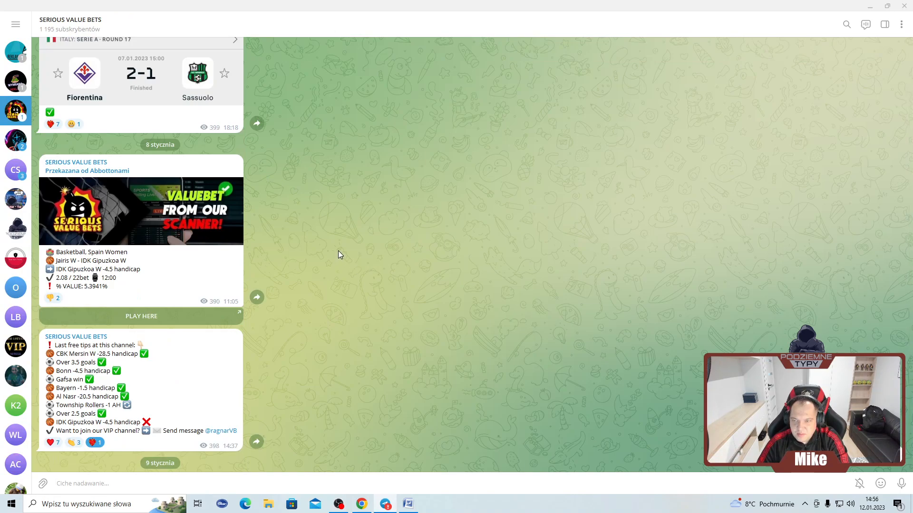
mouse_move(221, 386)
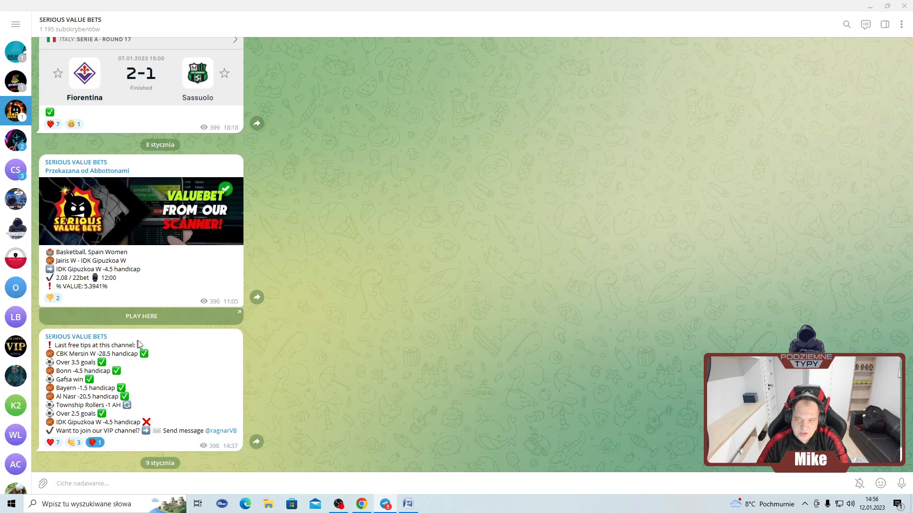
mouse_move(417, 288)
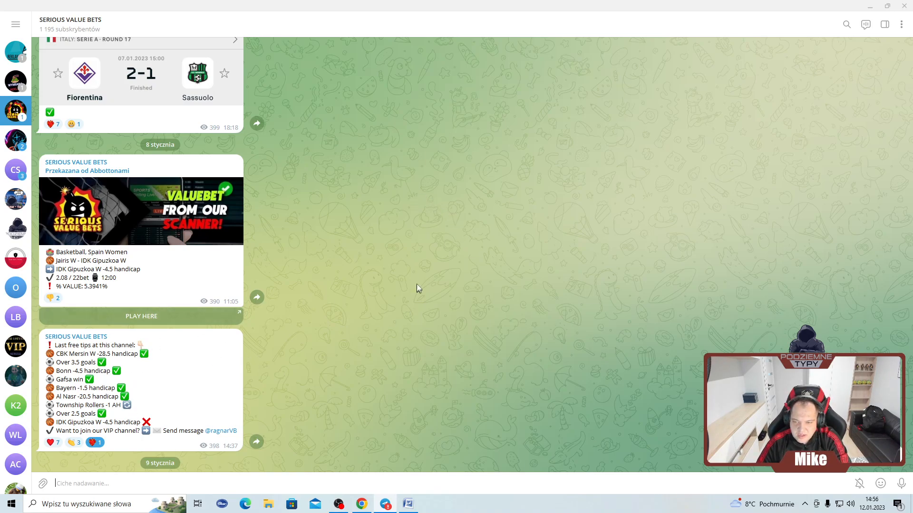
mouse_move(376, 342)
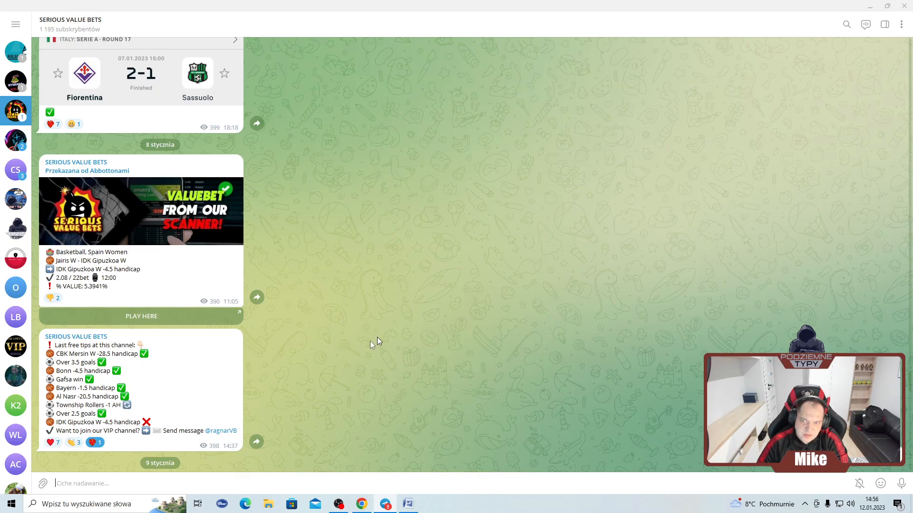
mouse_move(330, 238)
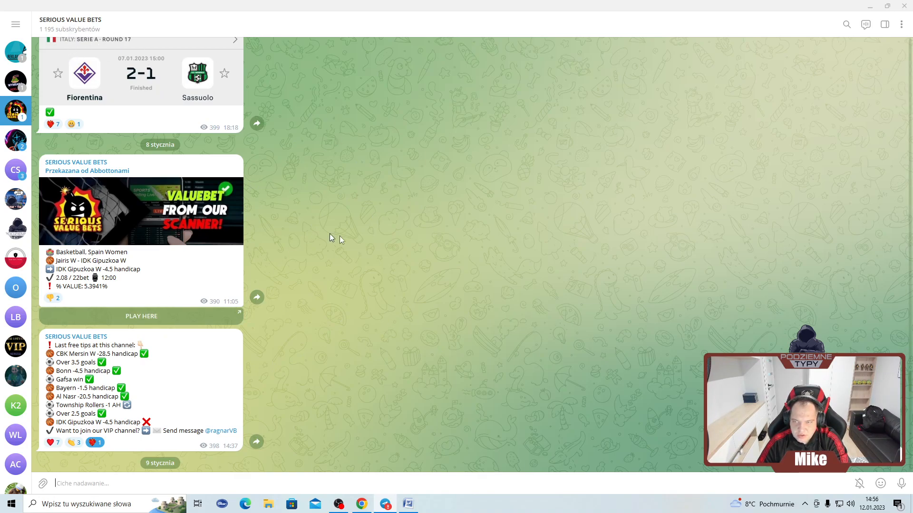
mouse_move(355, 291)
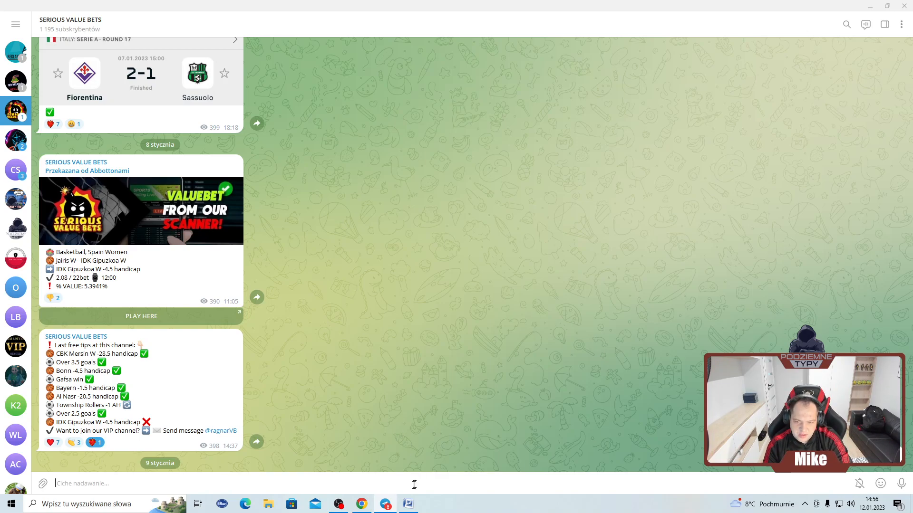
click(408, 504)
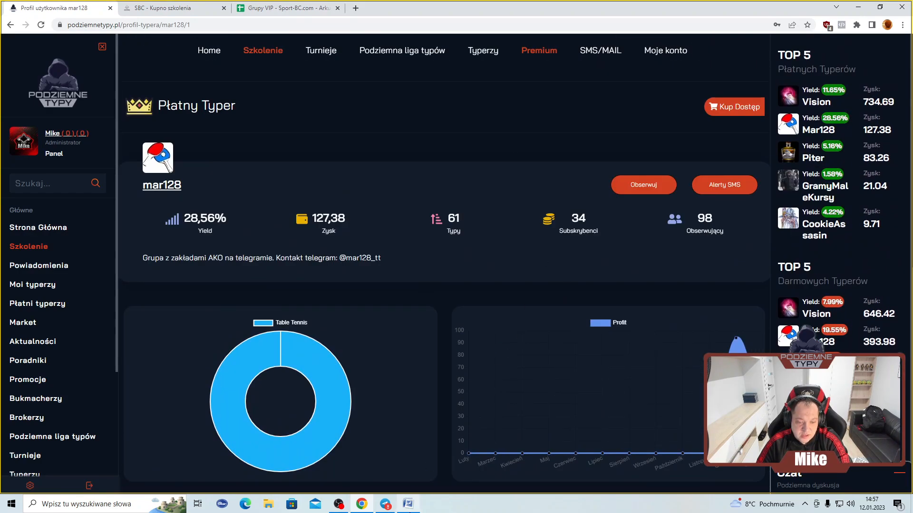
- Bring up the Statystyki document and review the AKO coupon tables, 148%/70% yields and 220 zł pricing
click(409, 504)
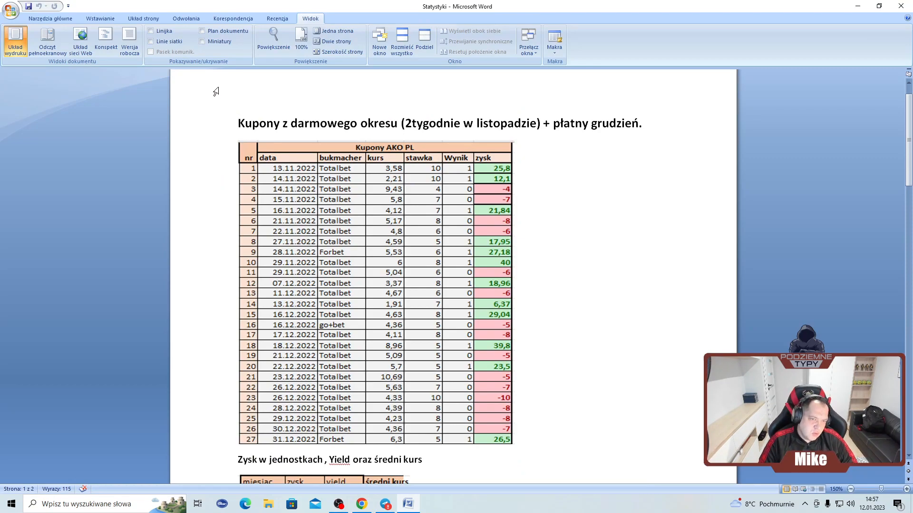
click(239, 123)
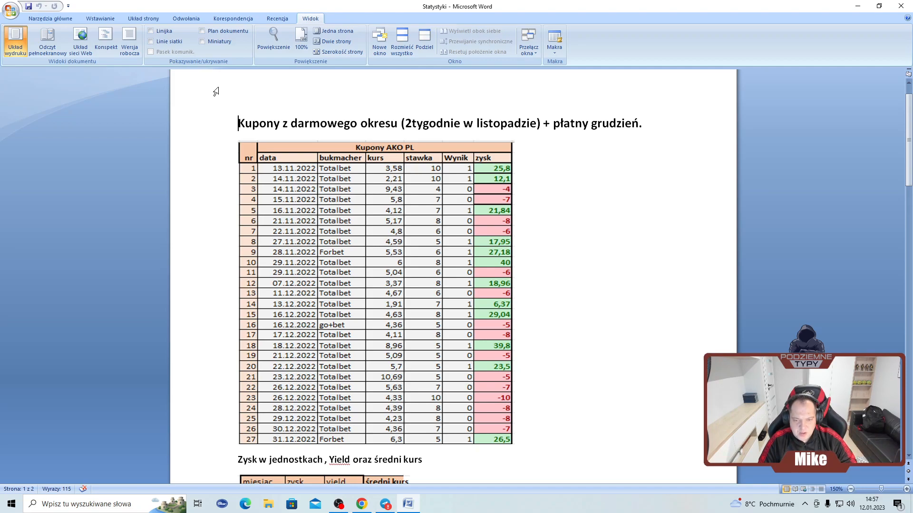
scroll(down, 3)
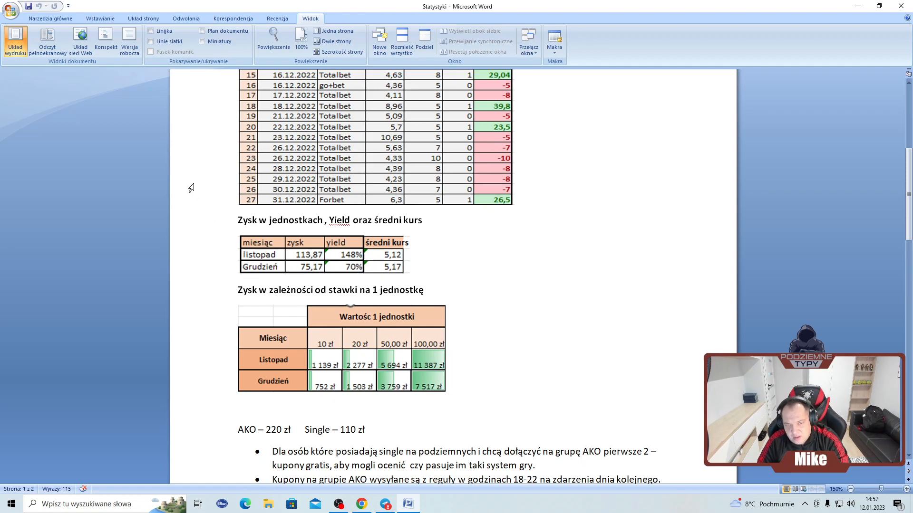
scroll(down, 3)
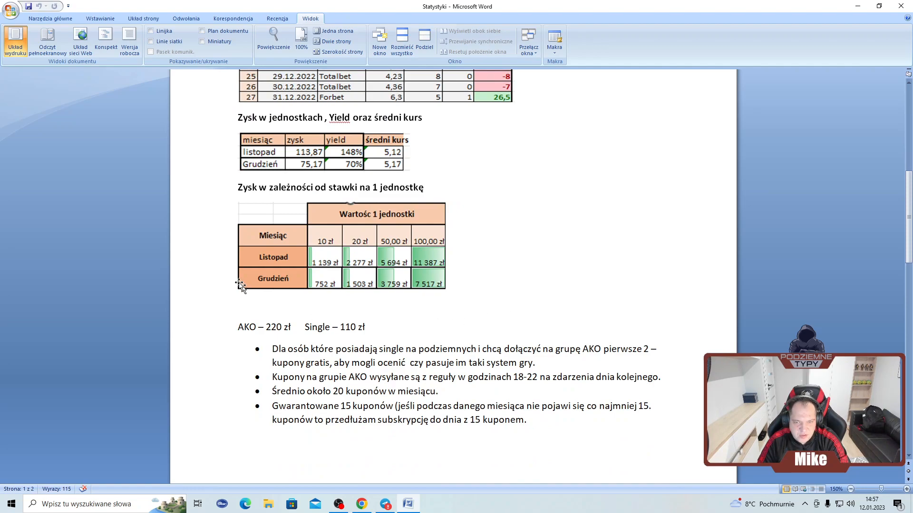
mouse_move(329, 244)
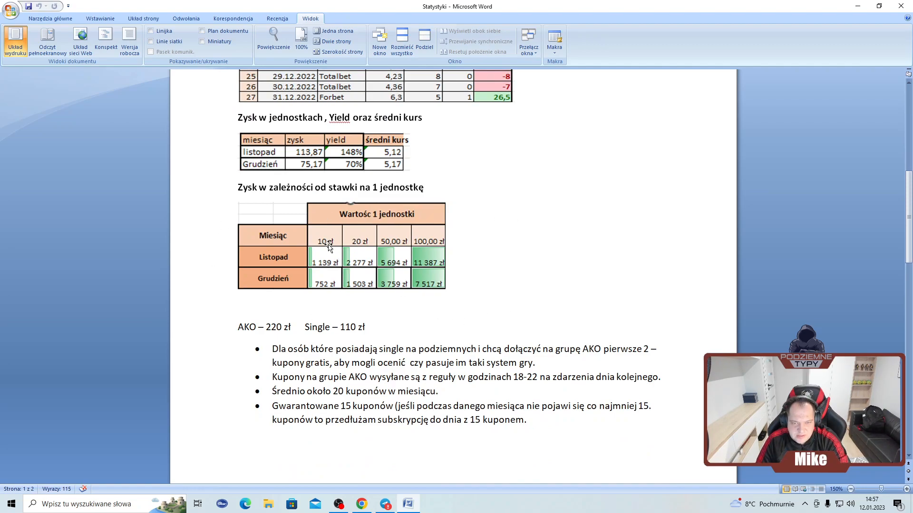
mouse_move(317, 261)
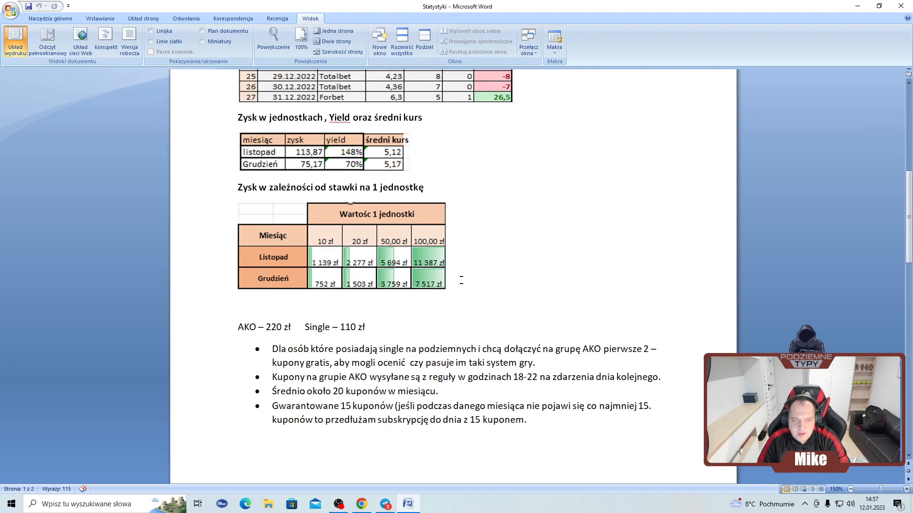
mouse_move(402, 256)
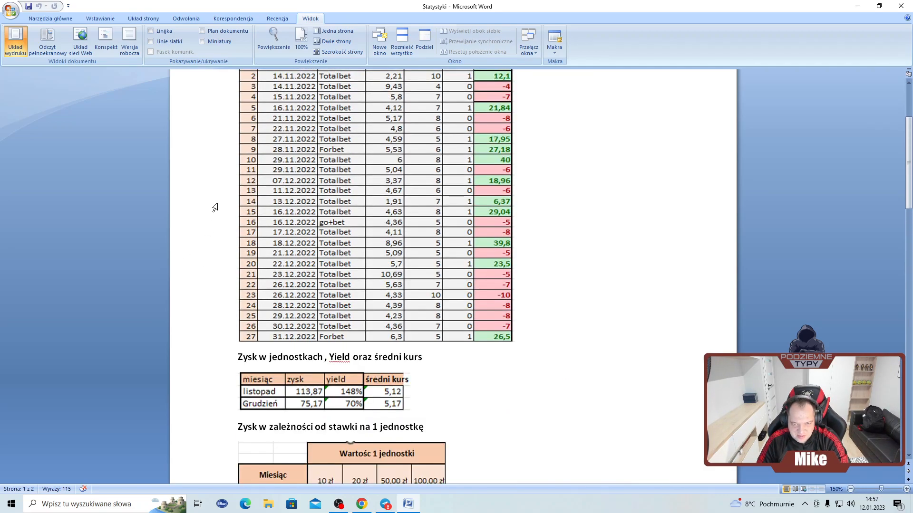
scroll(down, 3)
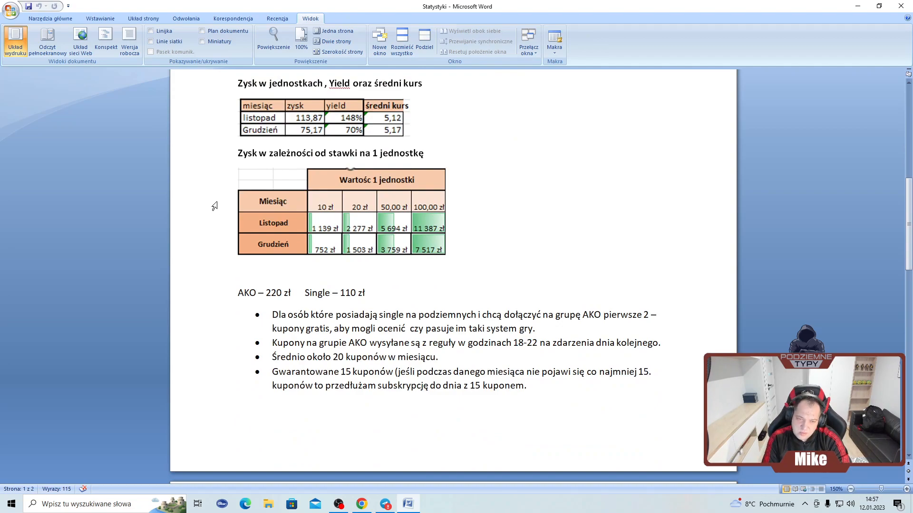
scroll(up, 3)
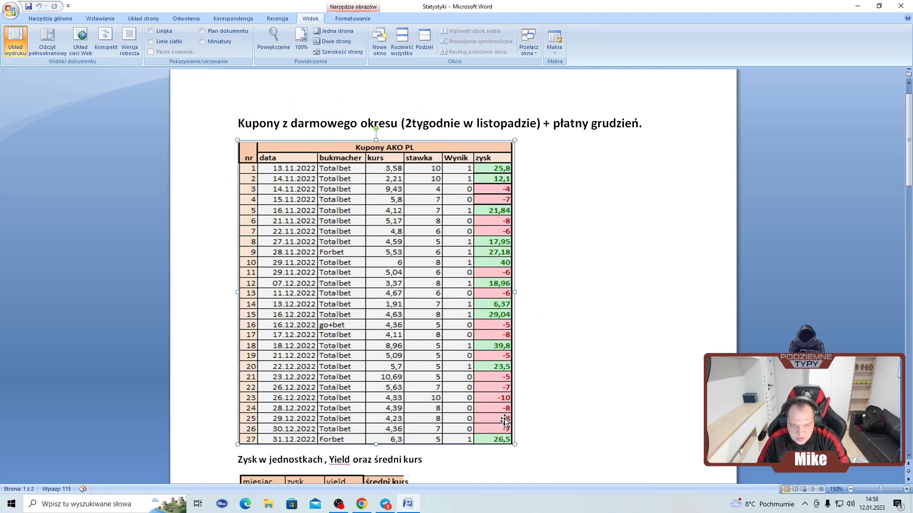
mouse_move(500, 383)
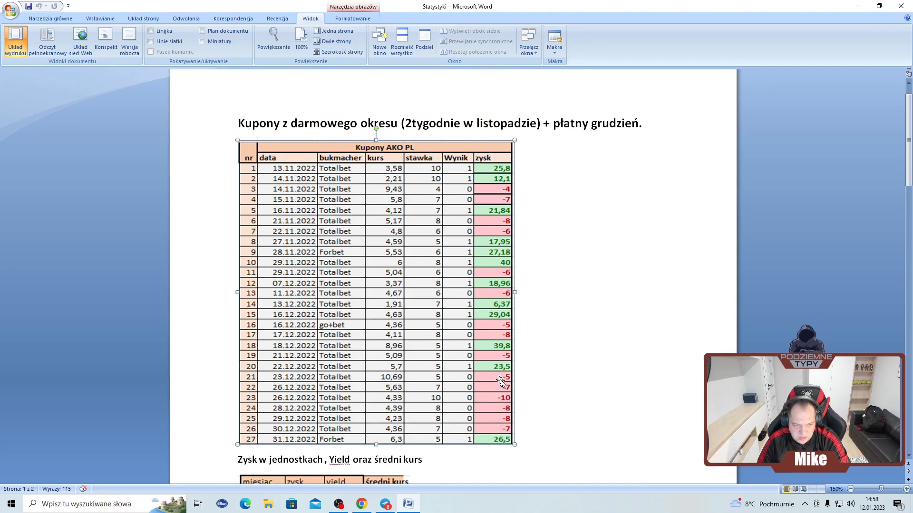
mouse_move(412, 333)
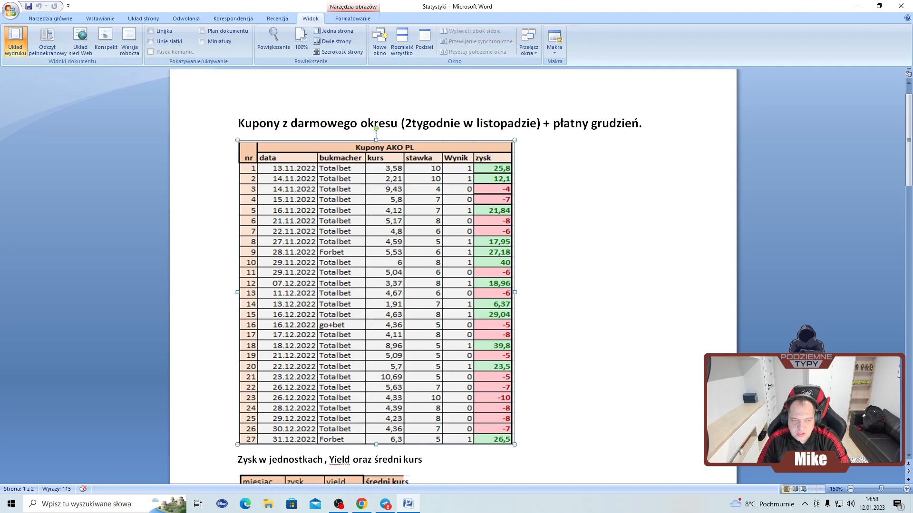
- Scroll to page two showing SINGLE Premium yield 27.07% and free SINGLE yield 19.55%
scroll(down, 3)
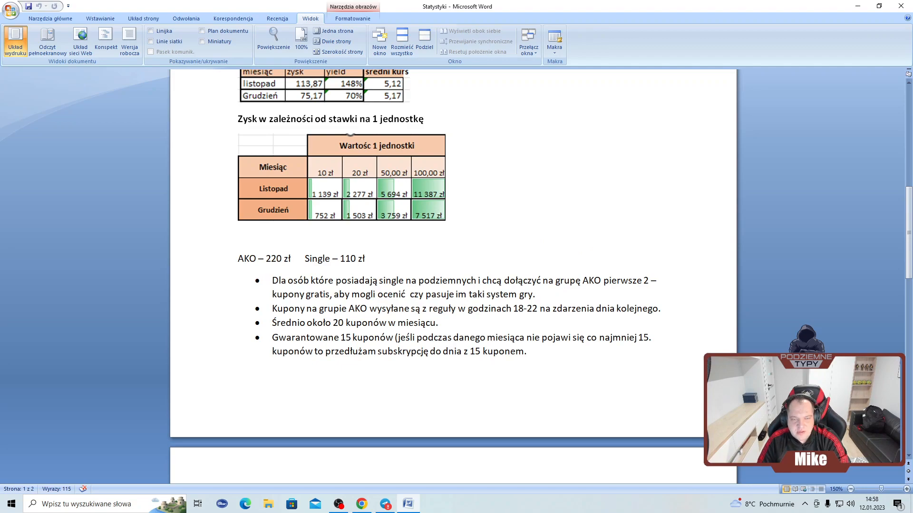
scroll(down, 3)
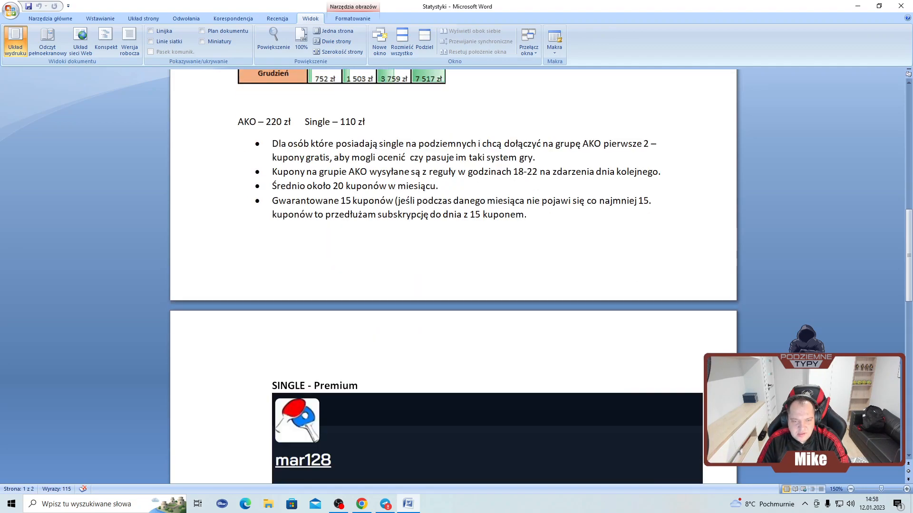
scroll(down, 3)
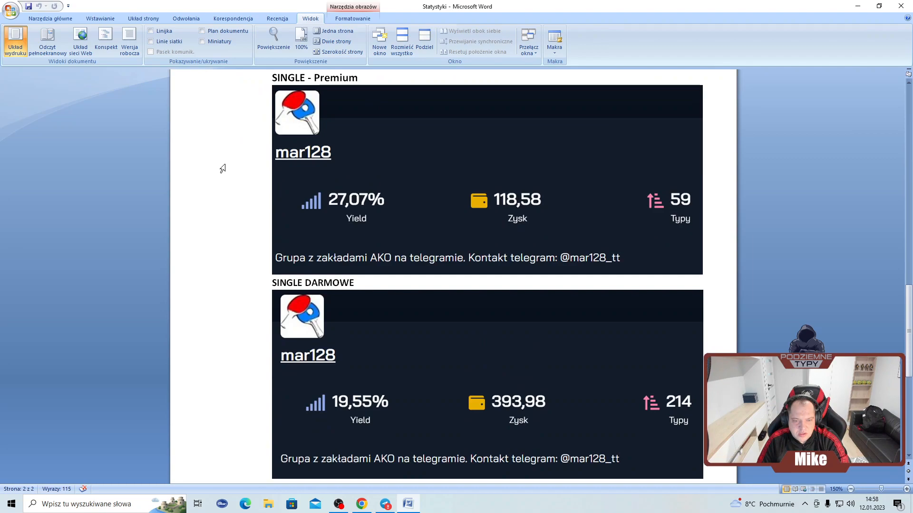